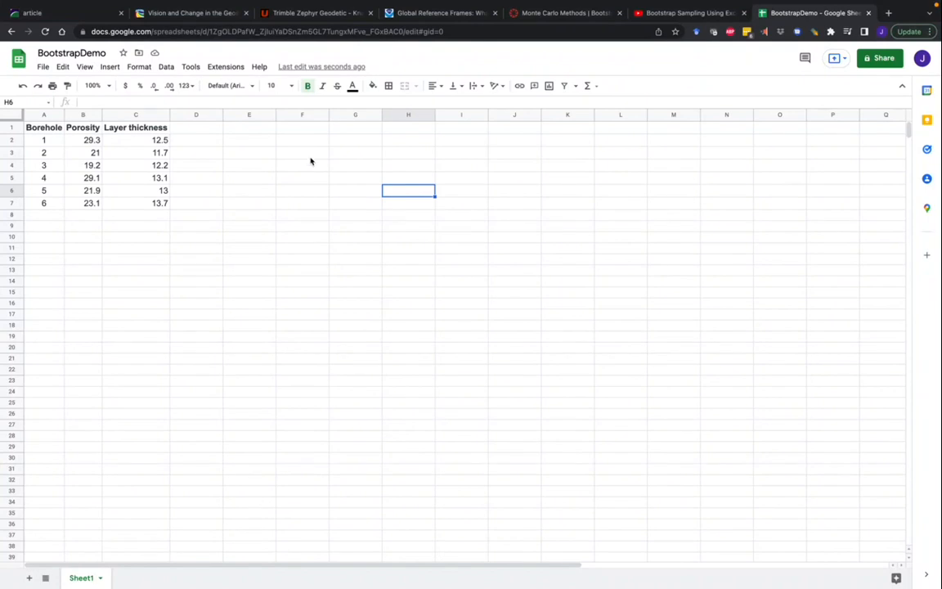
mouse_move(396, 237)
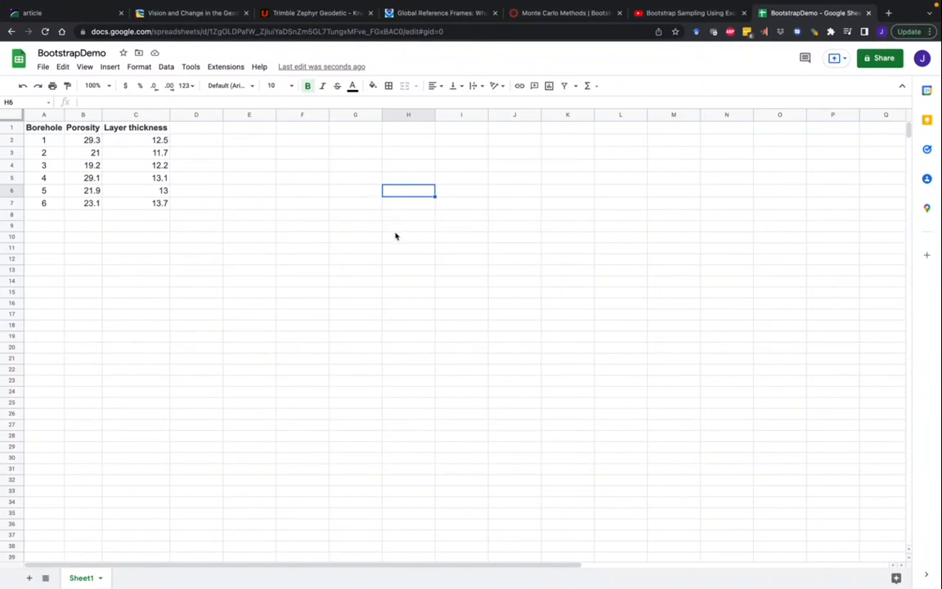
mouse_move(448, 265)
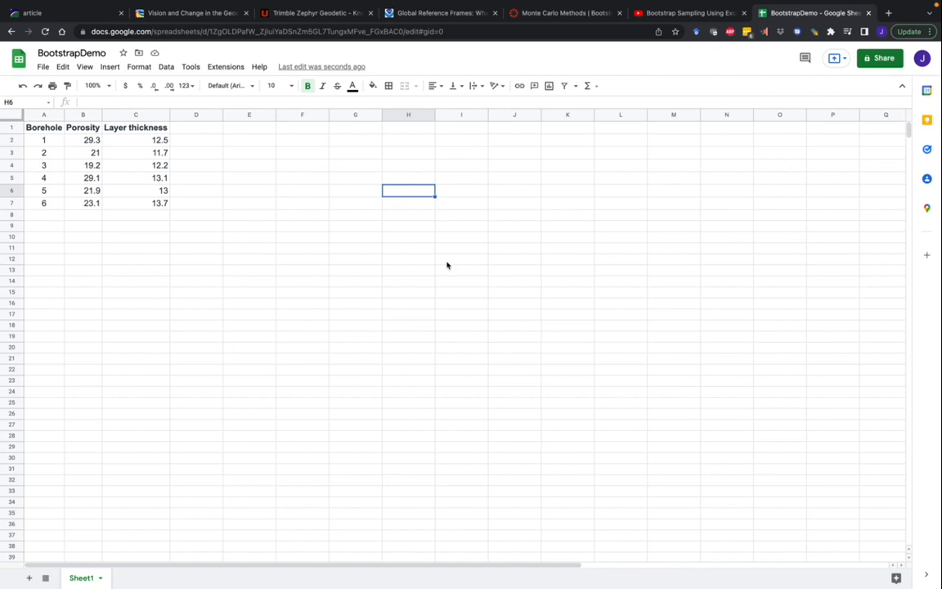
mouse_move(25, 165)
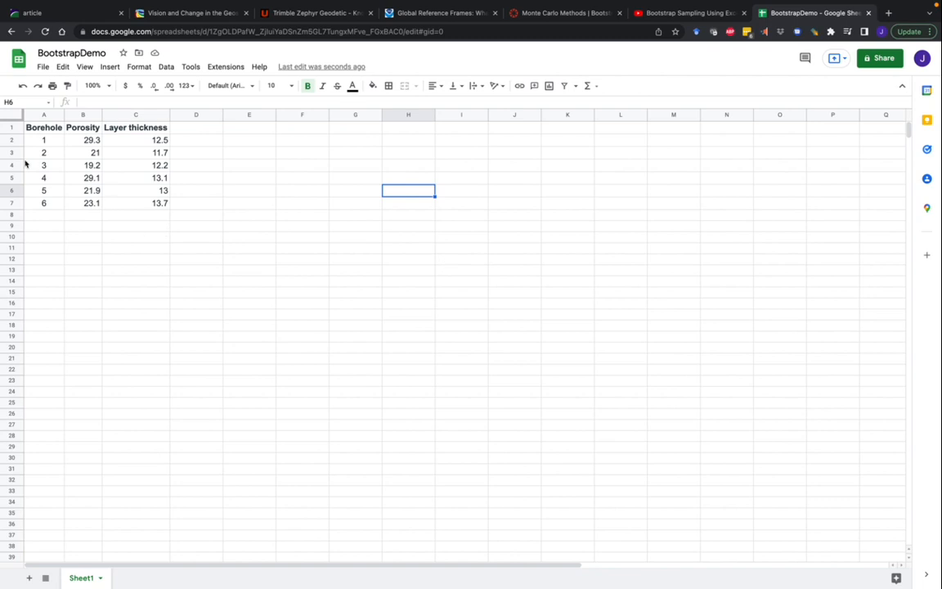
mouse_move(135, 228)
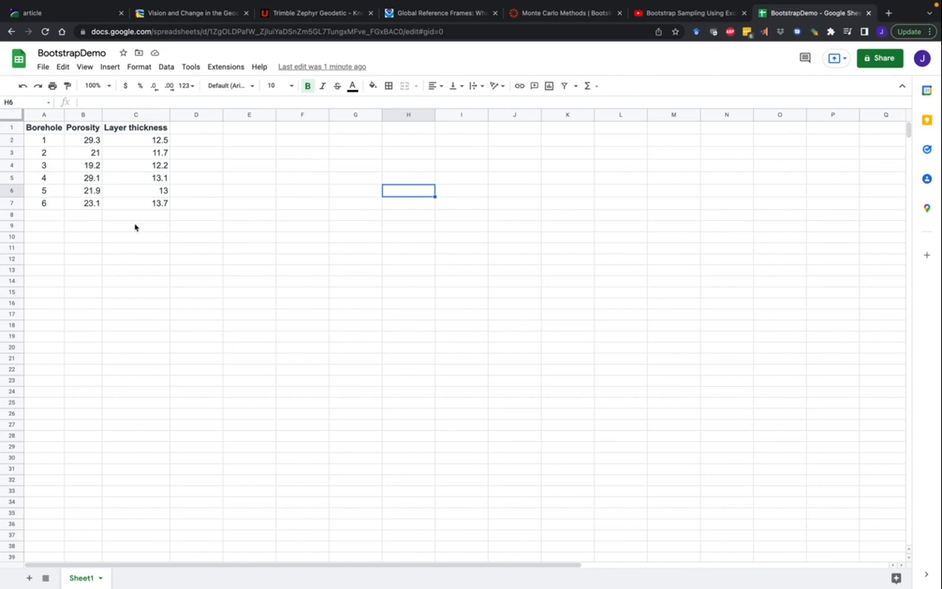
mouse_move(86, 185)
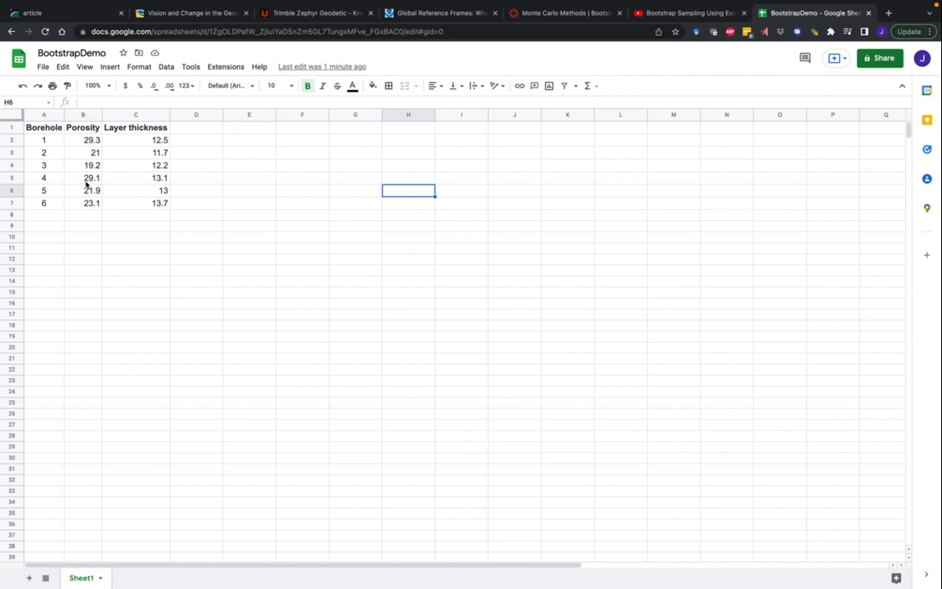
mouse_move(157, 203)
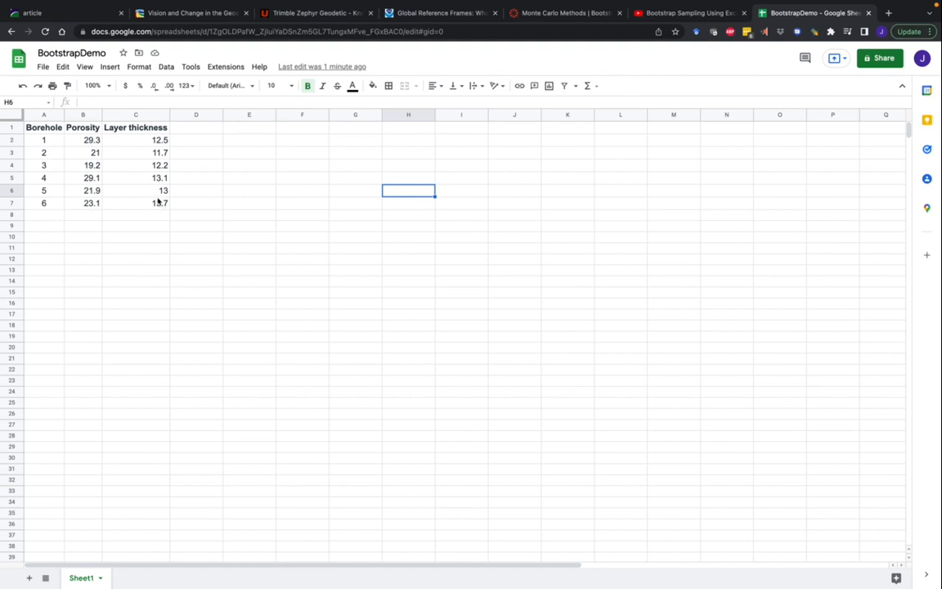
mouse_move(158, 204)
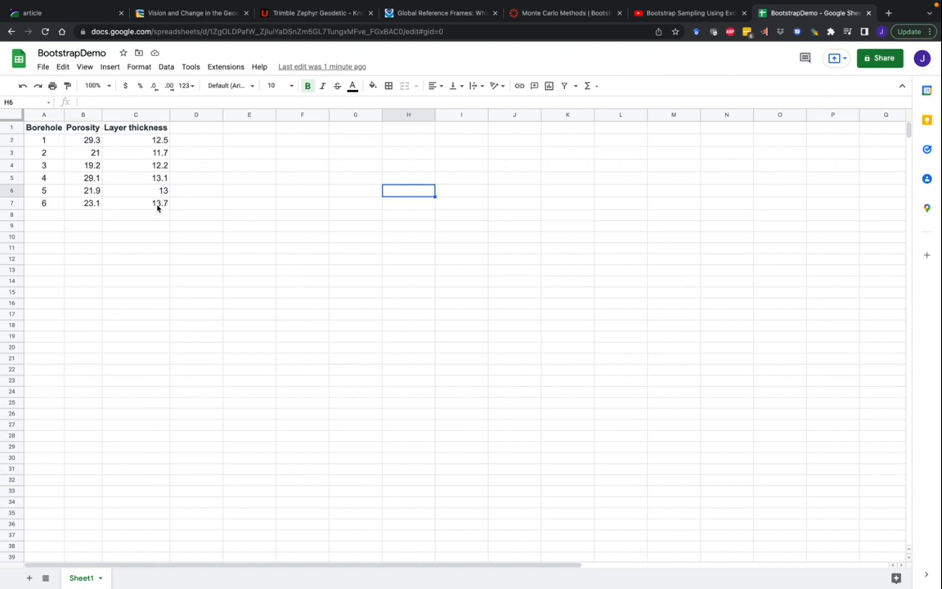
mouse_move(149, 189)
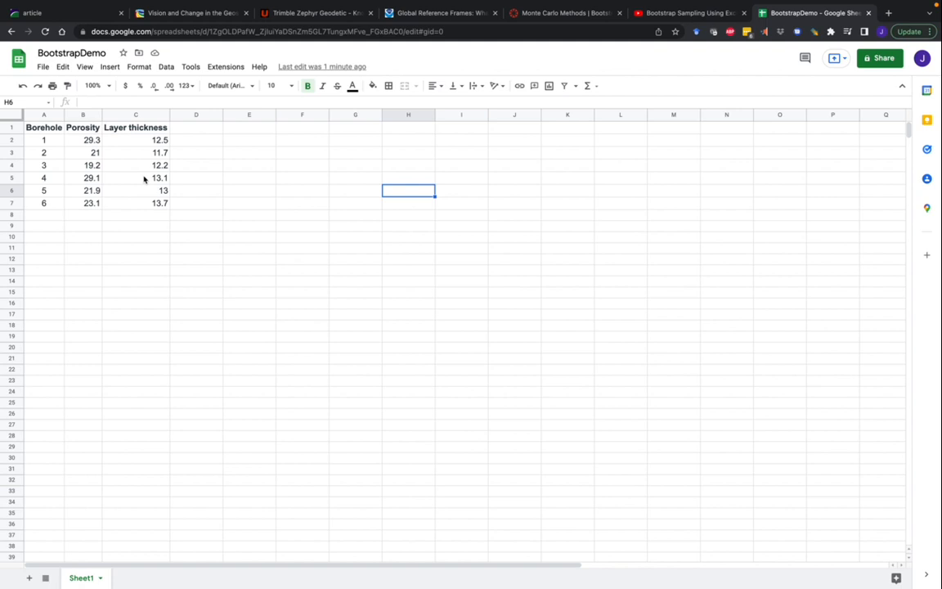
mouse_move(217, 199)
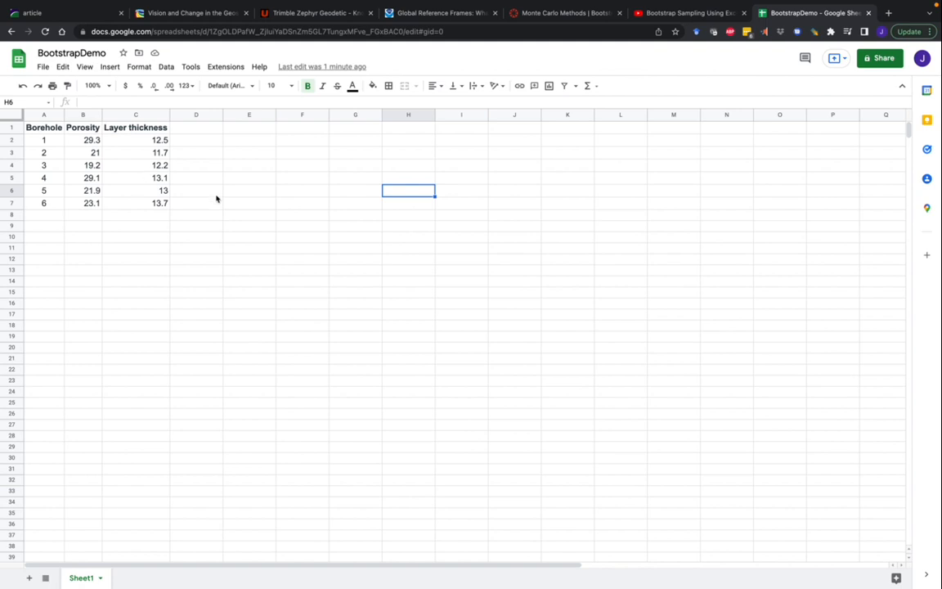
mouse_move(310, 141)
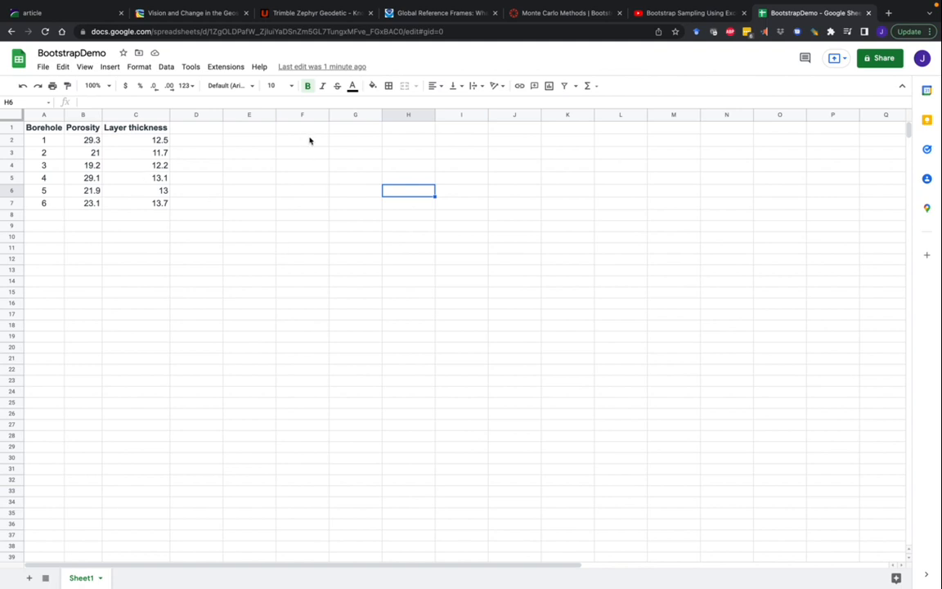
Enter =INDEX(B2:B7, RANDBETWEEN(1,6),1) in F1 to draw one random porosity value
left_click(302, 127)
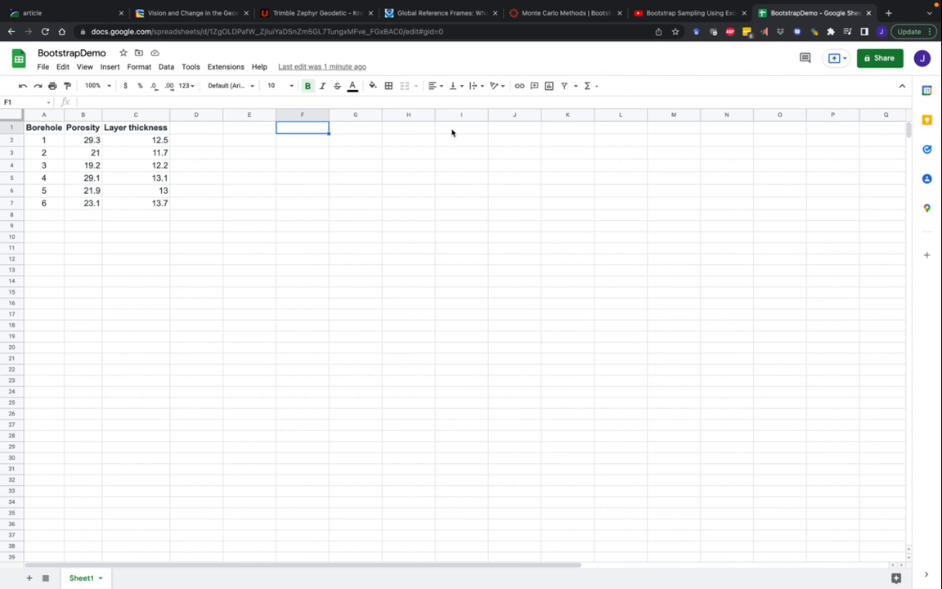
mouse_move(103, 195)
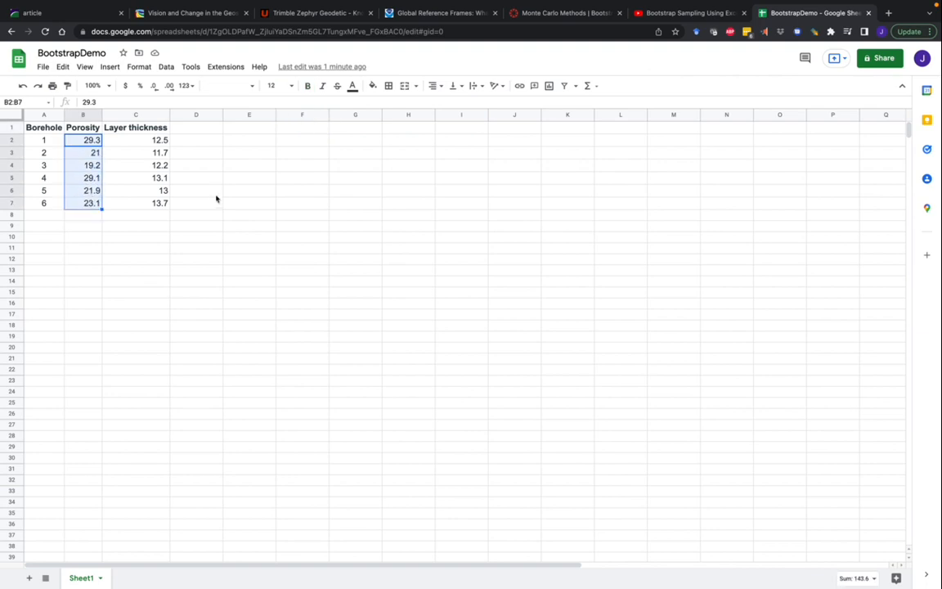
mouse_move(214, 200)
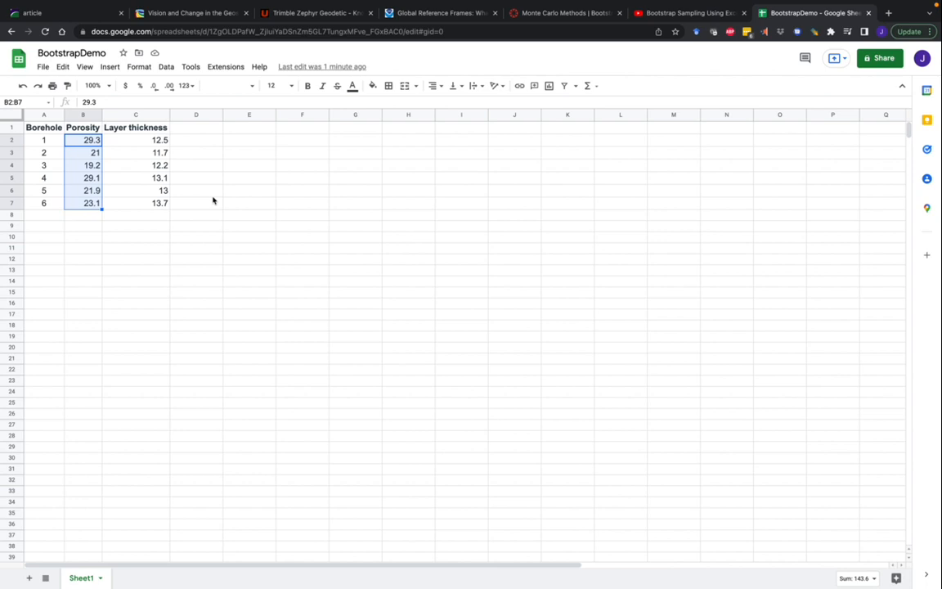
left_click(135, 189)
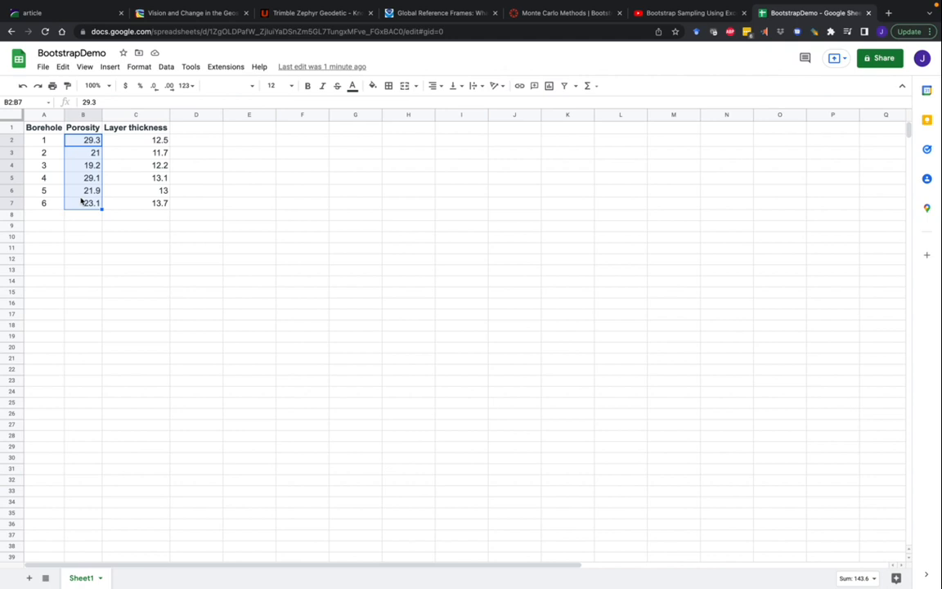
mouse_move(92, 202)
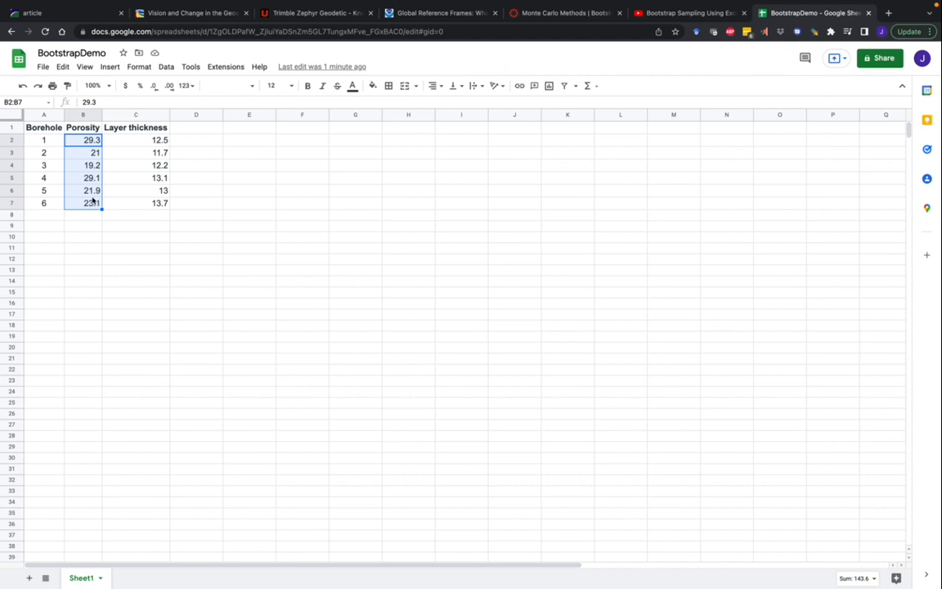
left_click(303, 126)
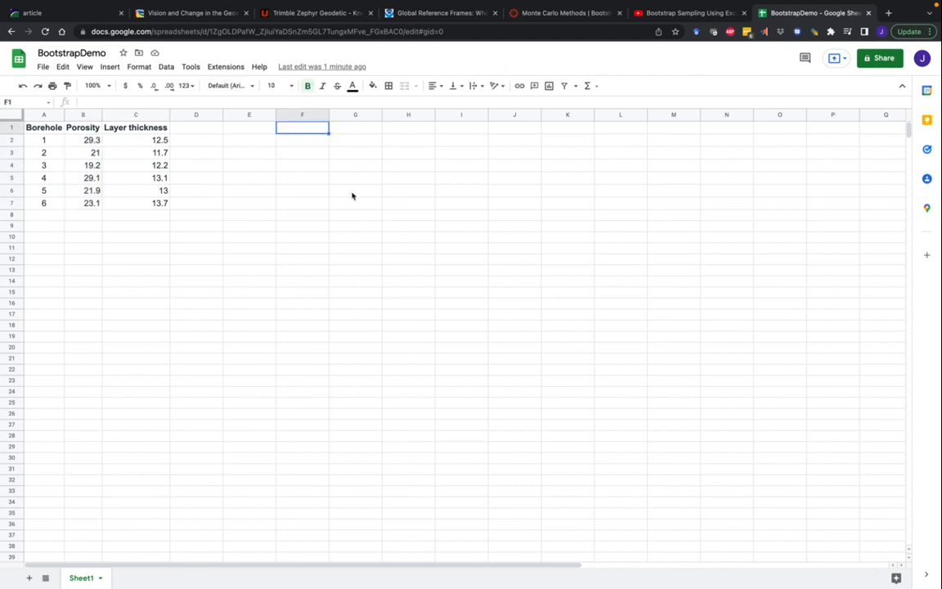
type("=")
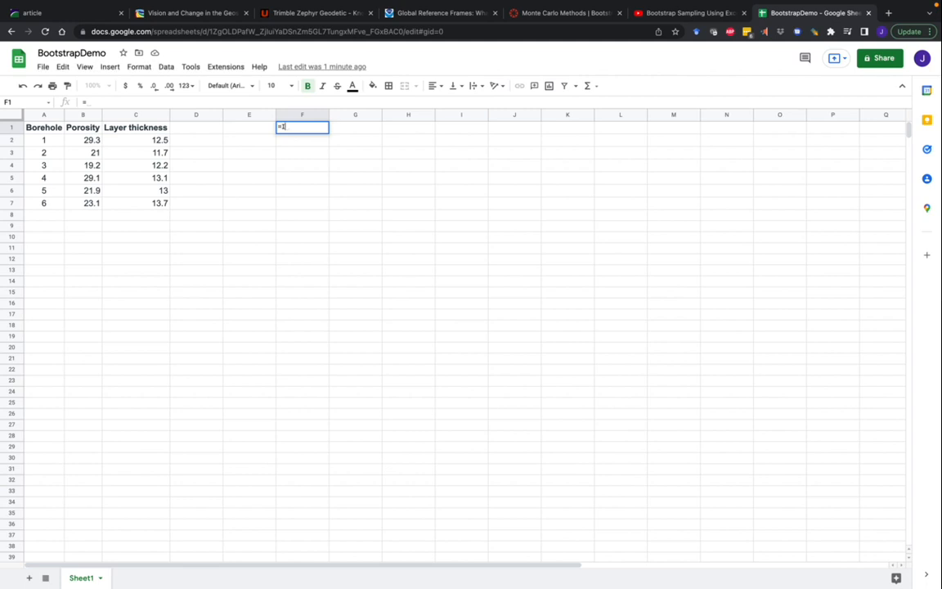
type("INDEX")
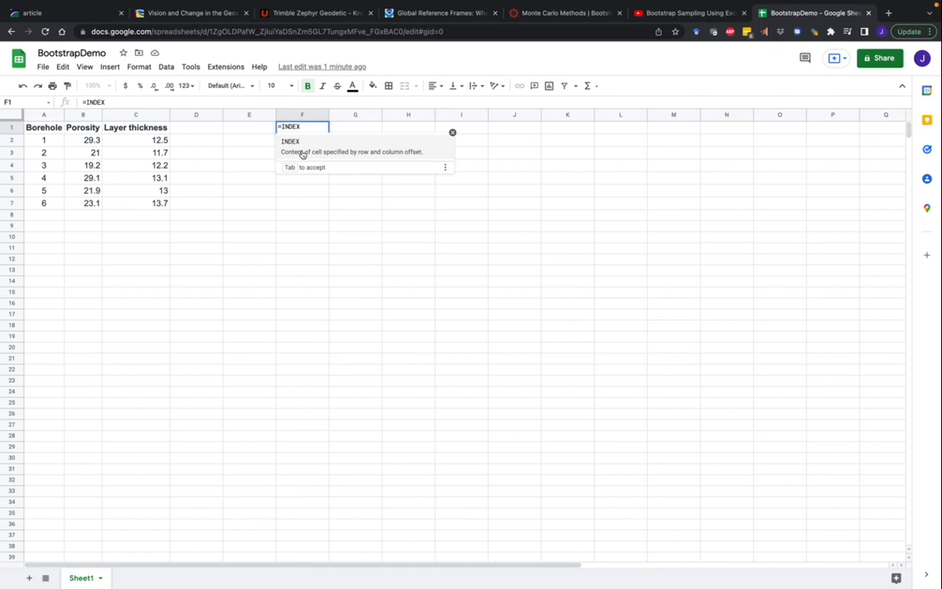
type("(")
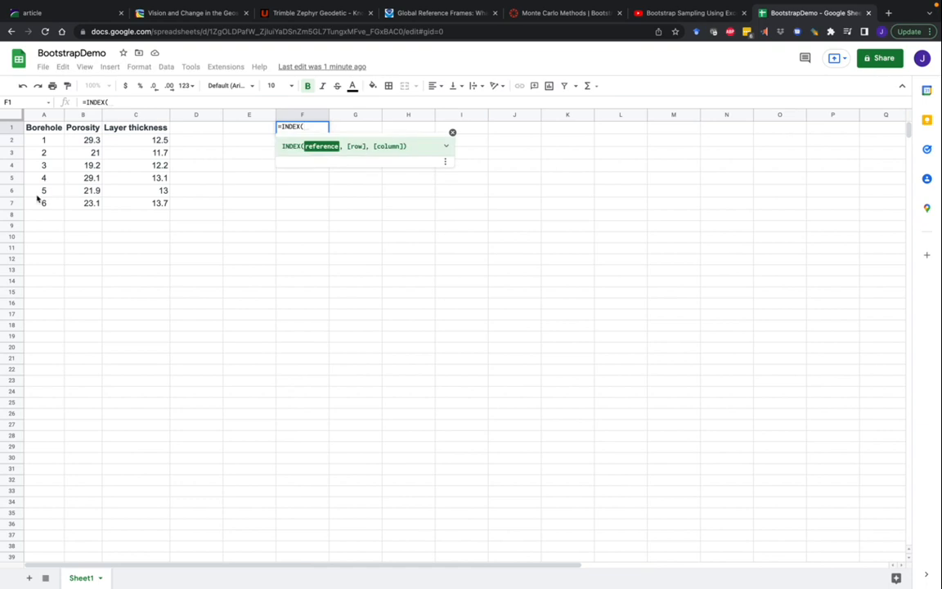
left_click_drag(81, 139, 82, 203)
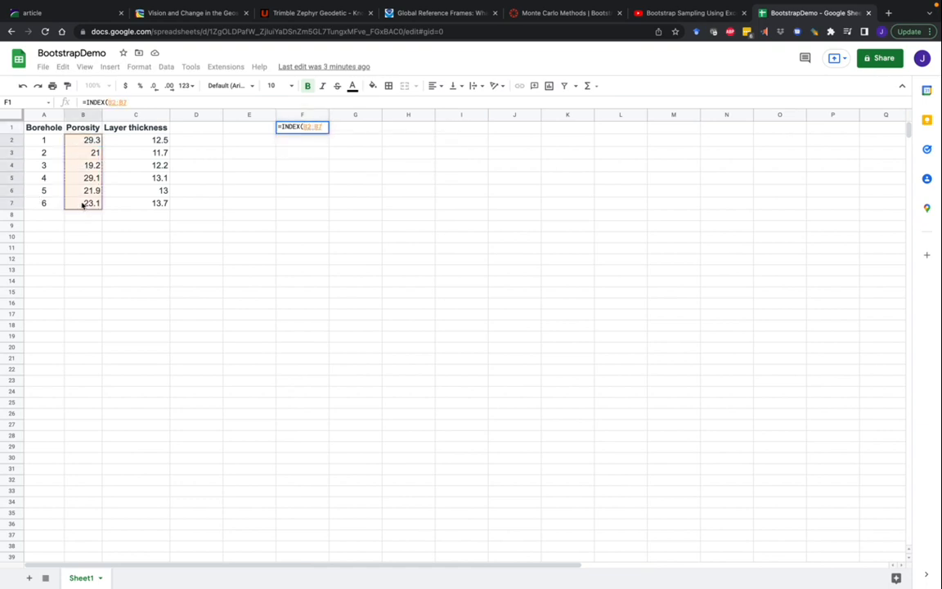
type(",")
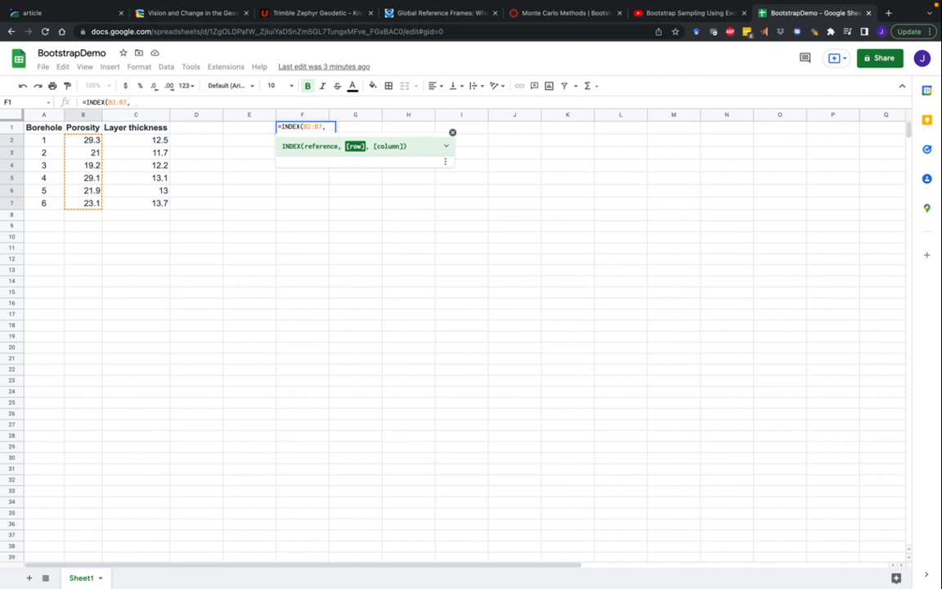
type("ra")
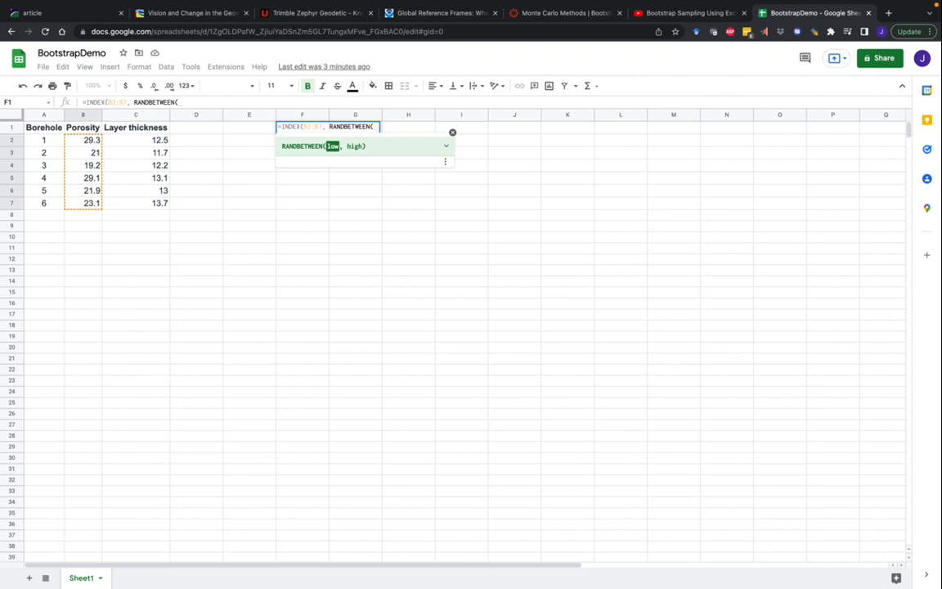
type("1,6)")
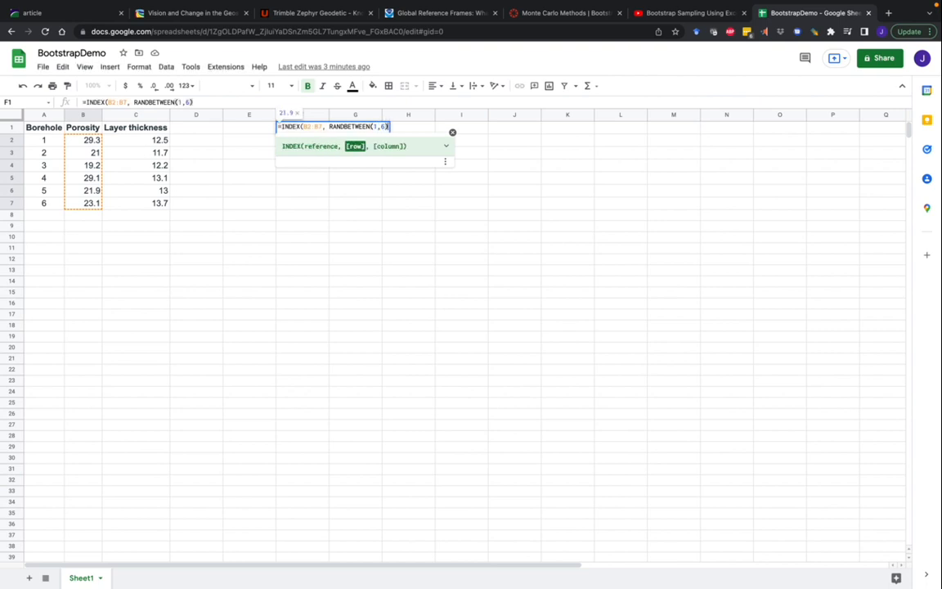
type(",1)")
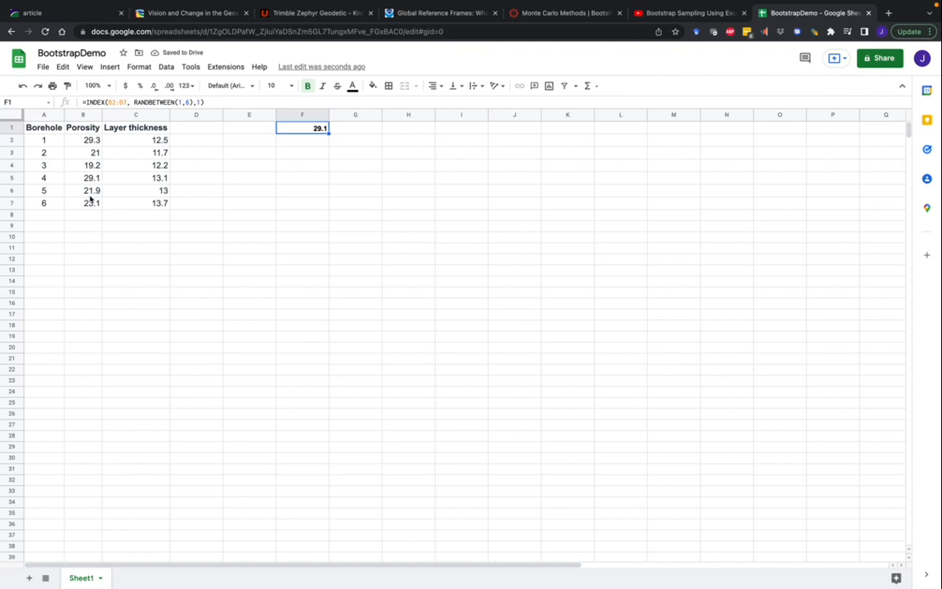
Lock F1's range to $B$2:$B$7 and fill the random pick across to K1
left_click(83, 178)
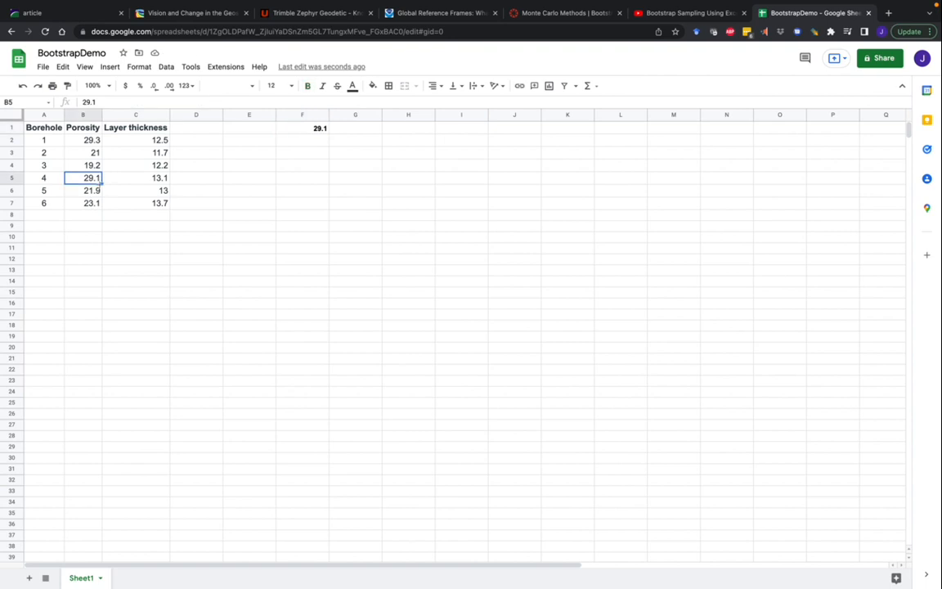
mouse_move(332, 78)
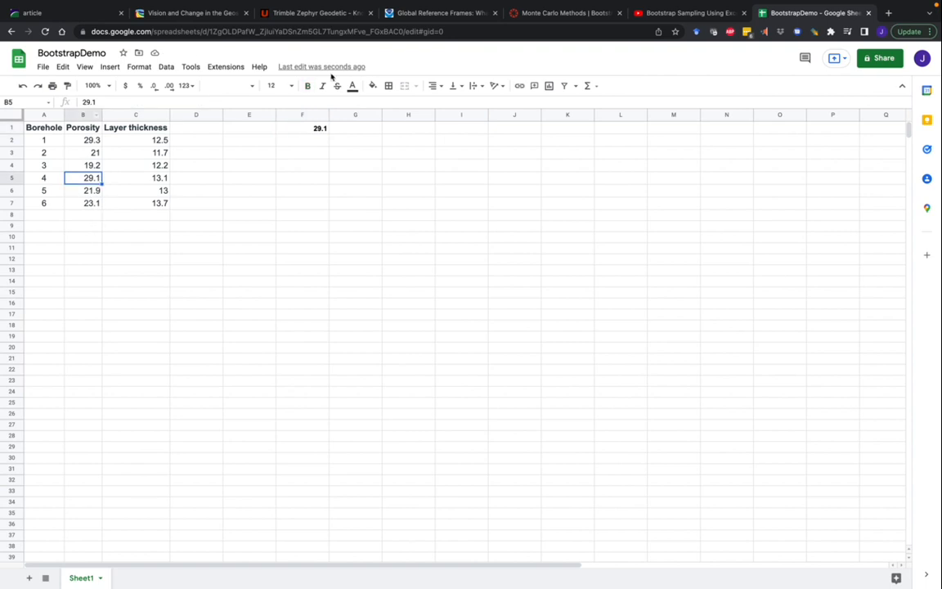
left_click(319, 128)
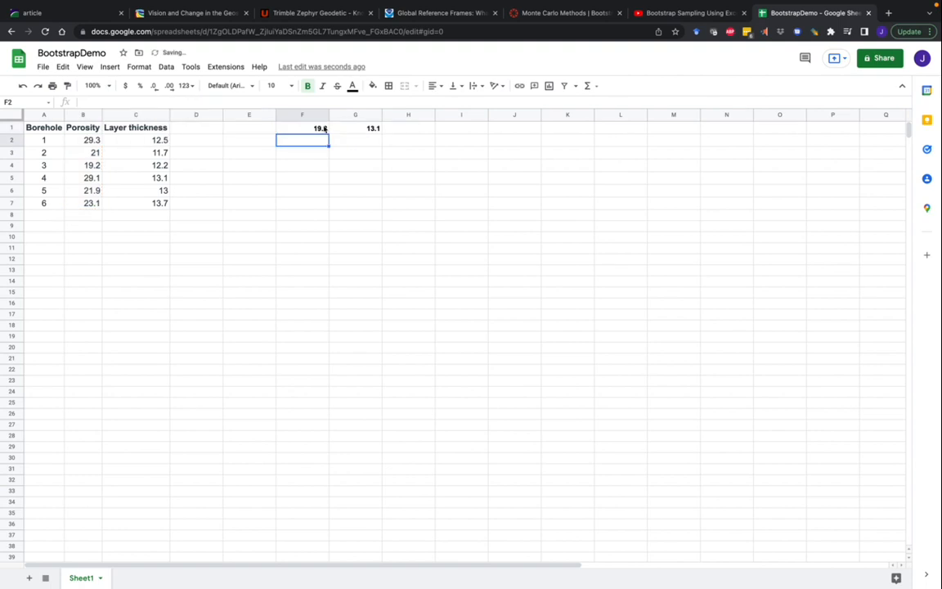
left_click(302, 128)
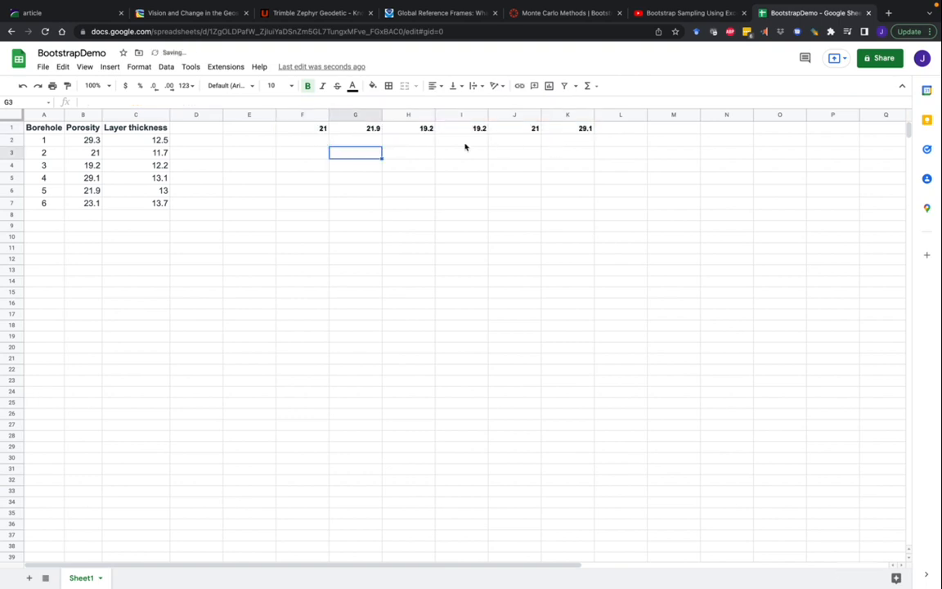
left_click(302, 128)
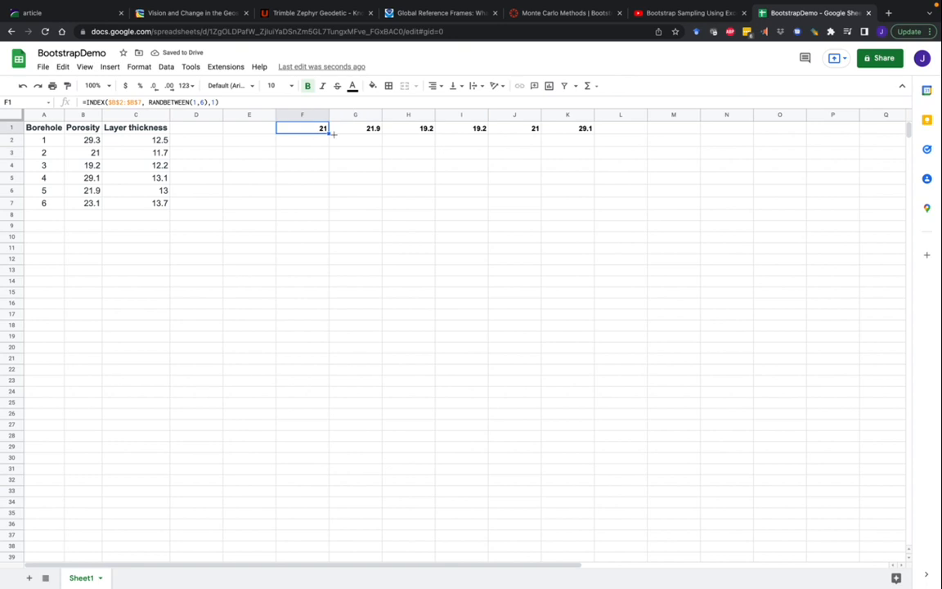
left_click(515, 127)
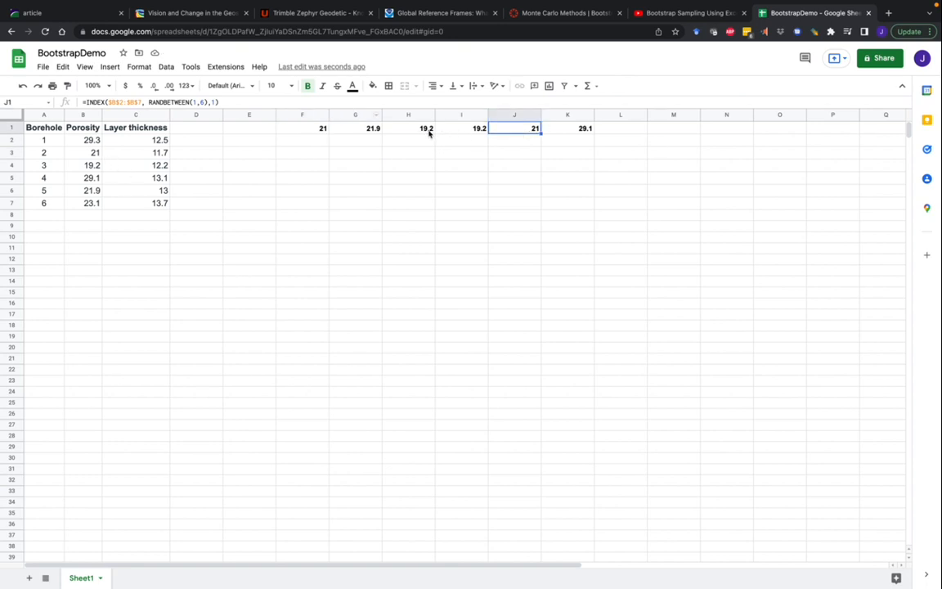
left_click(83, 165)
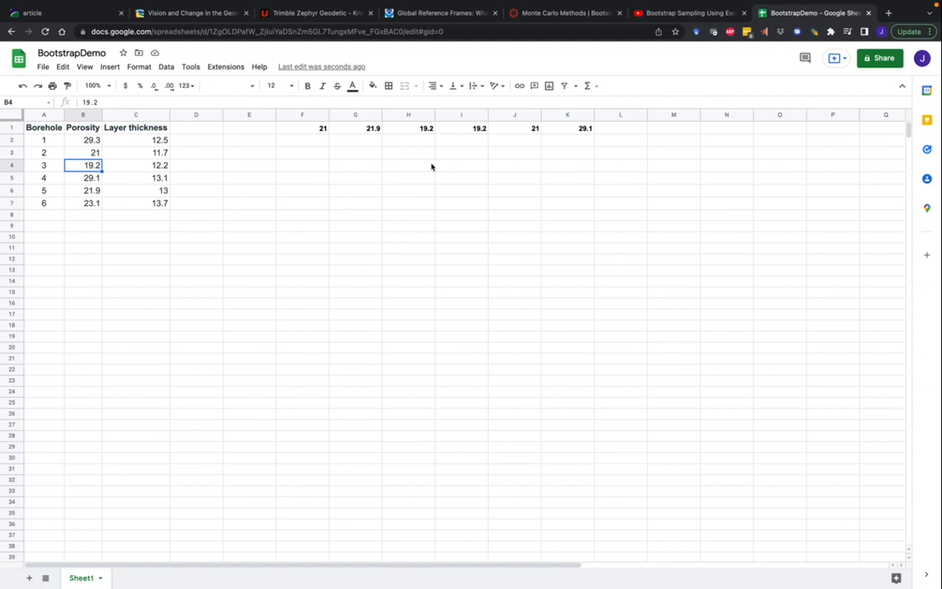
mouse_move(529, 144)
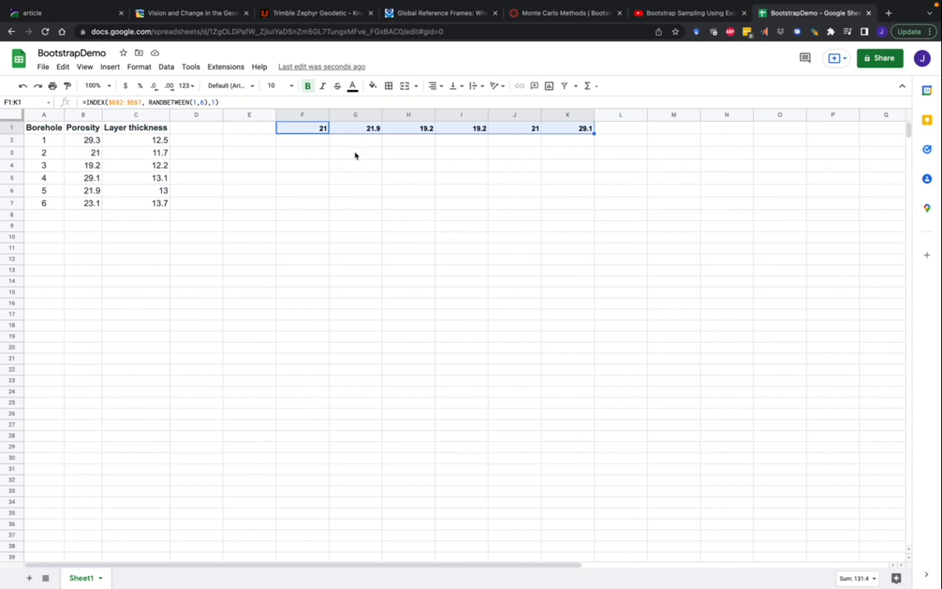
mouse_move(480, 135)
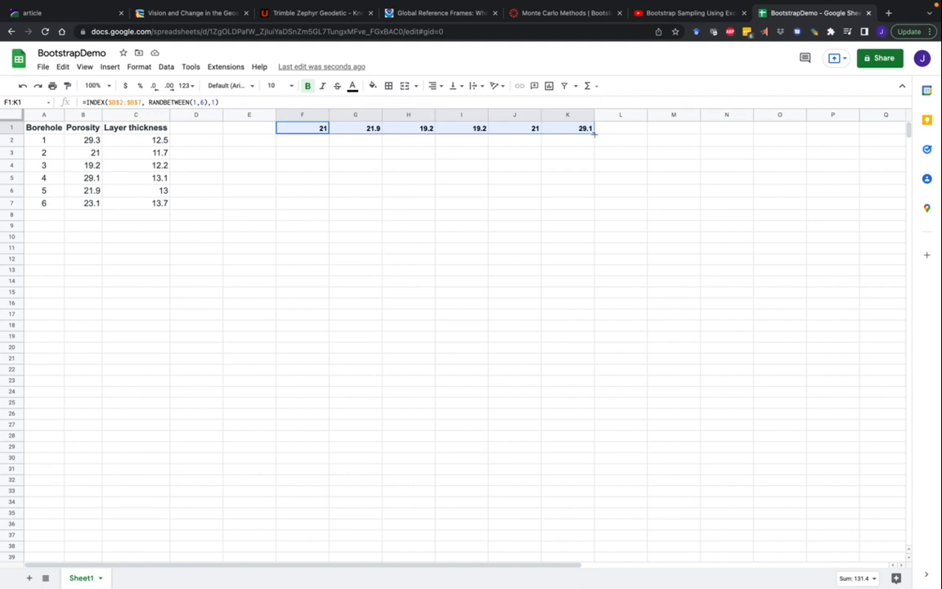
Fill the F1:K1 random picks down to row 100 and review the copied samples
scroll("down", 3)
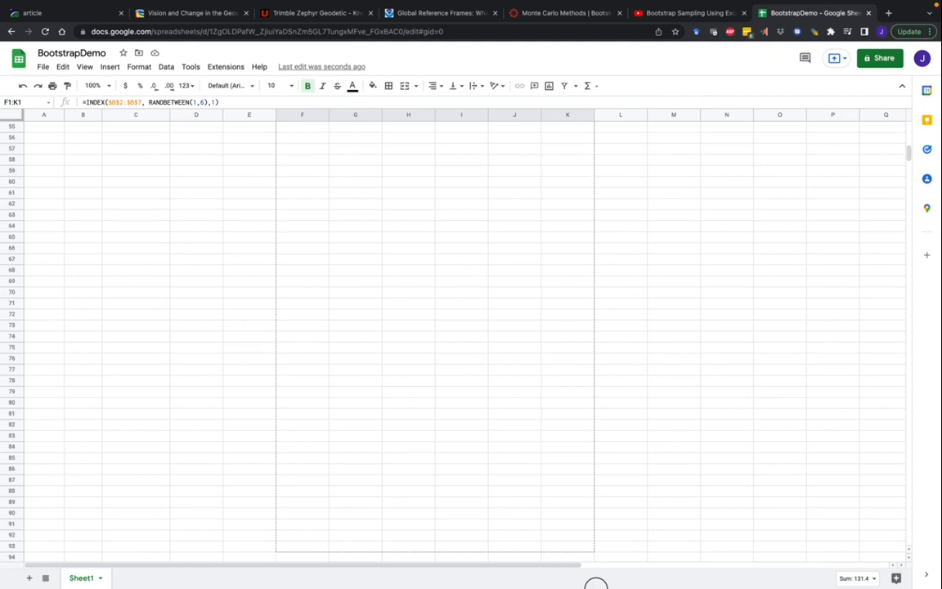
scroll("down", 3)
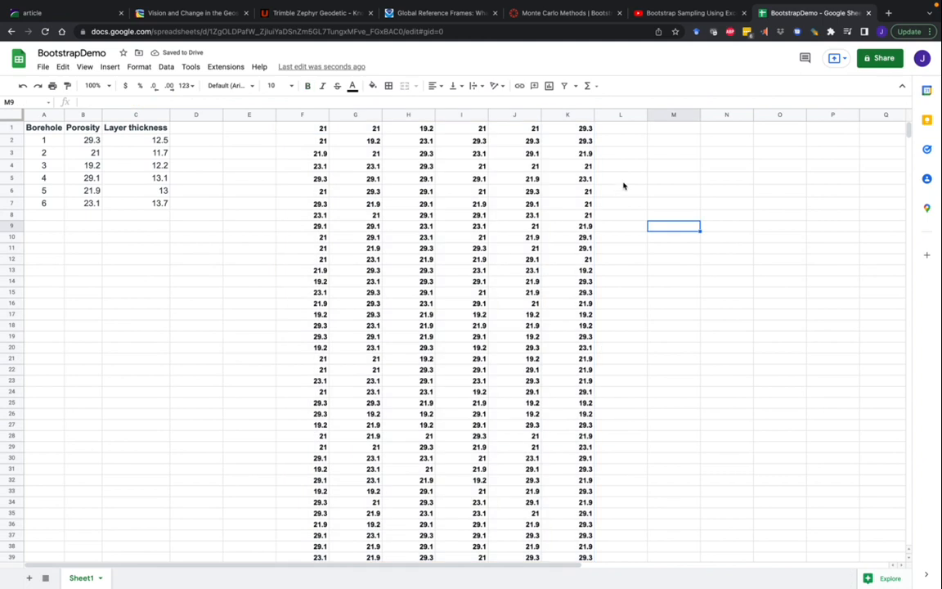
mouse_move(540, 130)
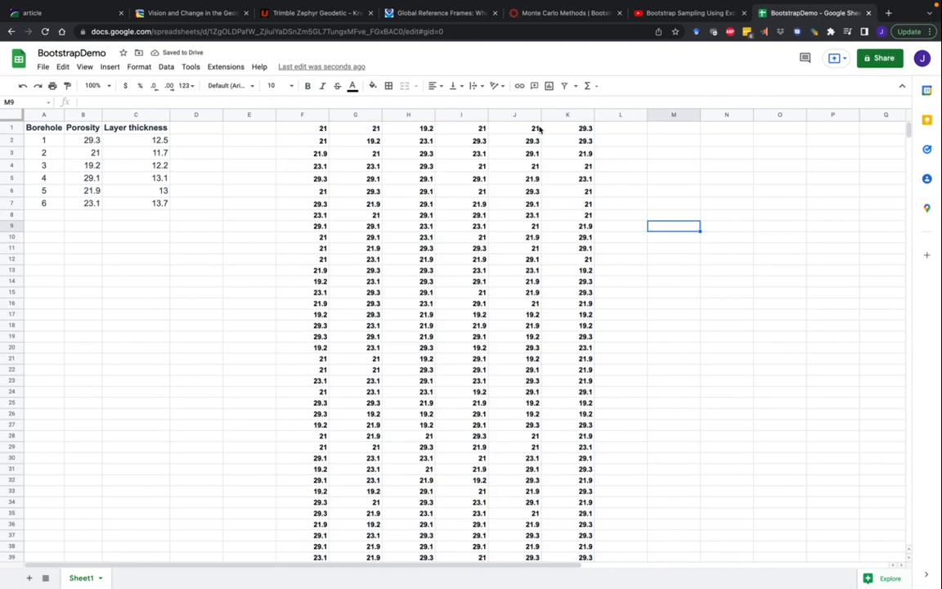
mouse_move(304, 145)
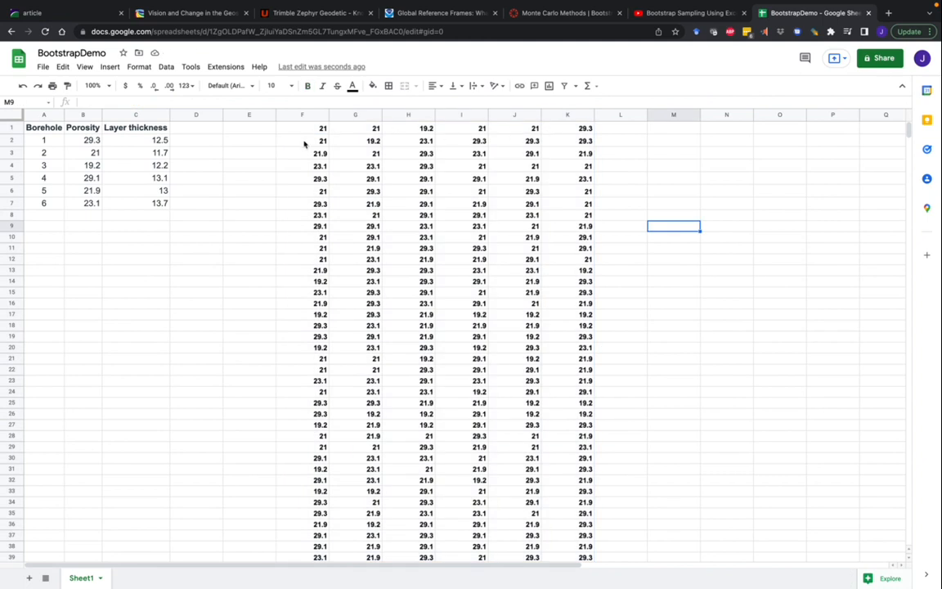
left_click(620, 126)
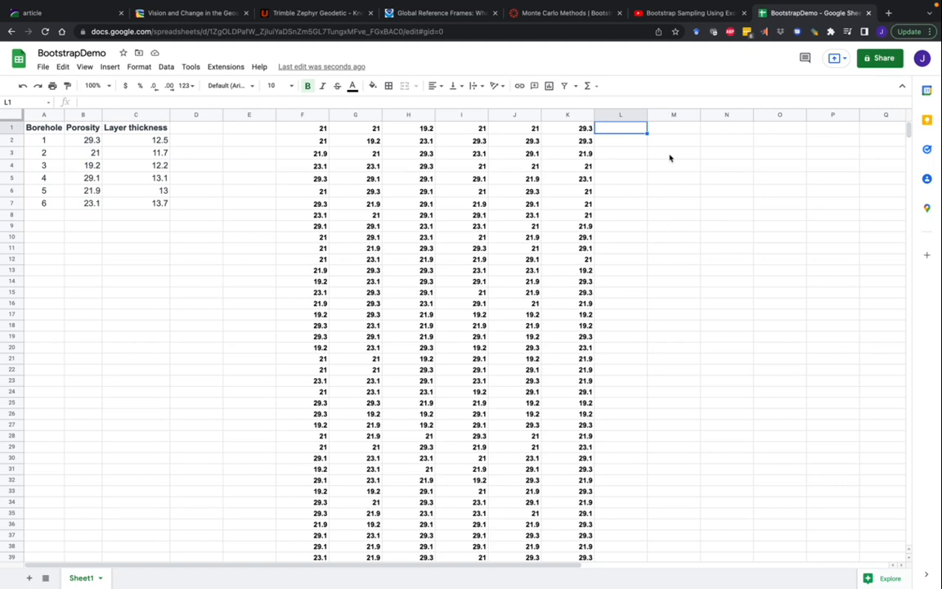
mouse_move(731, 153)
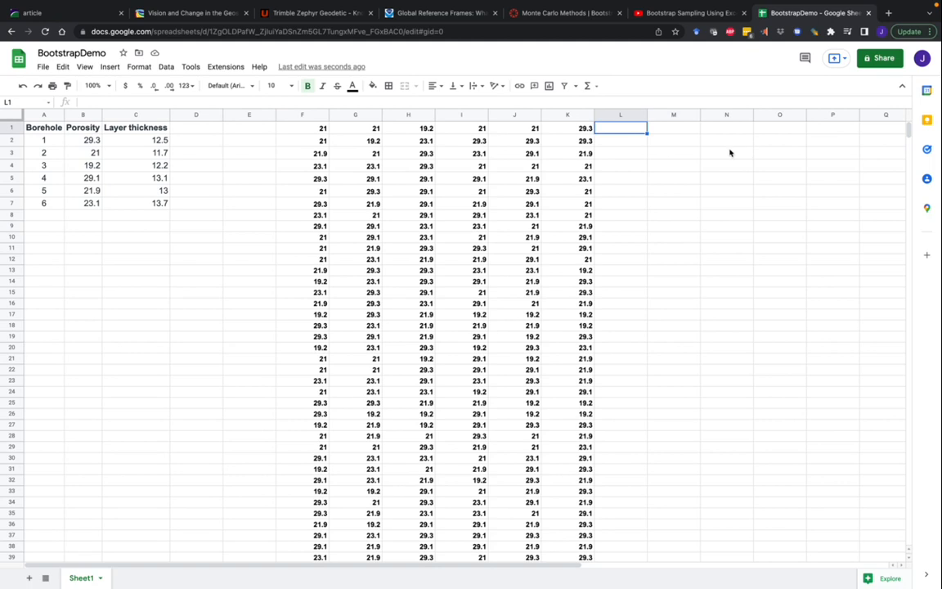
Enter =AVERAGE(F1:K1) in L1 and autofill the average down column L
type("=INDEX($B$2:$B$7, RANDBETWEEN(1,6),1)")
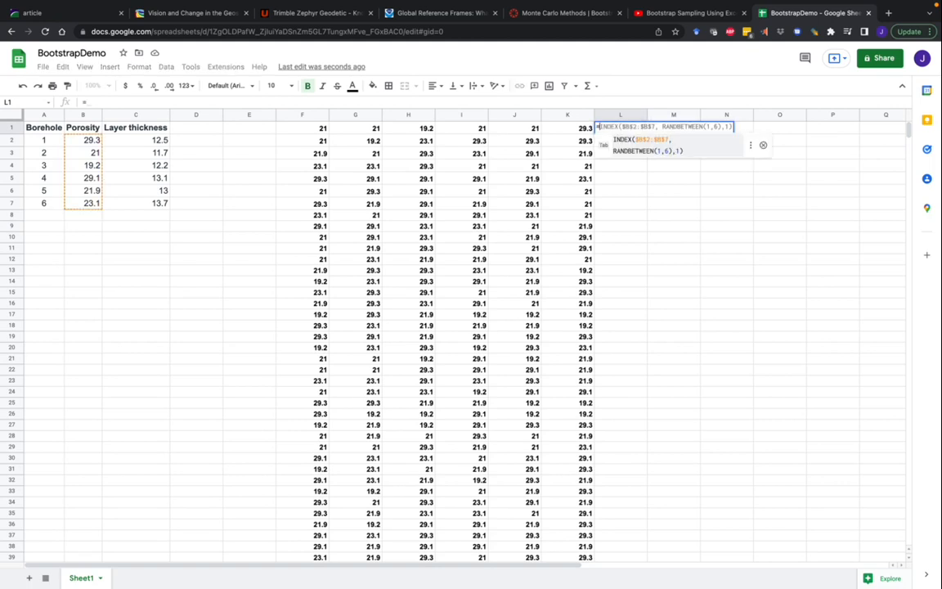
type("=AVERAGE(F1:K1)")
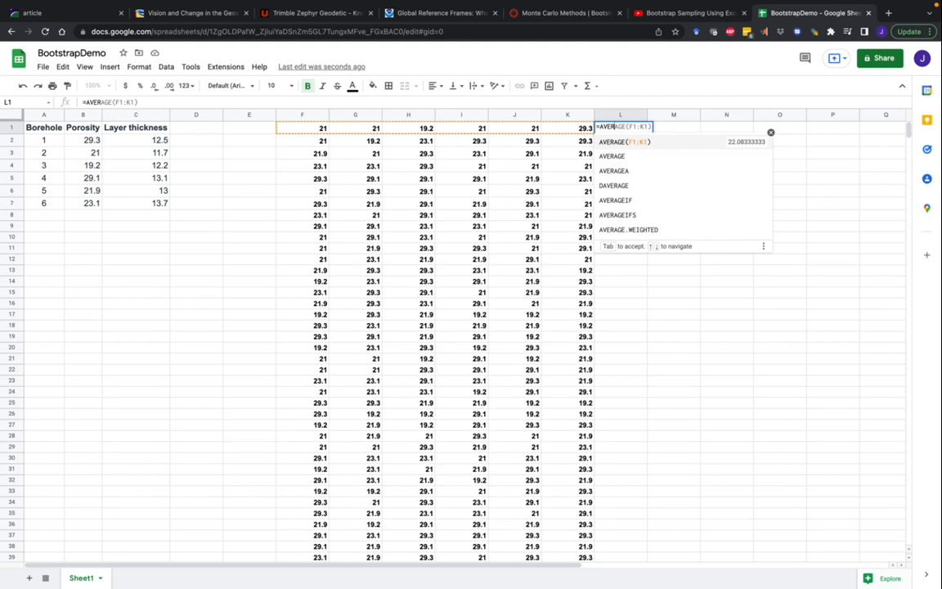
key("Enter")
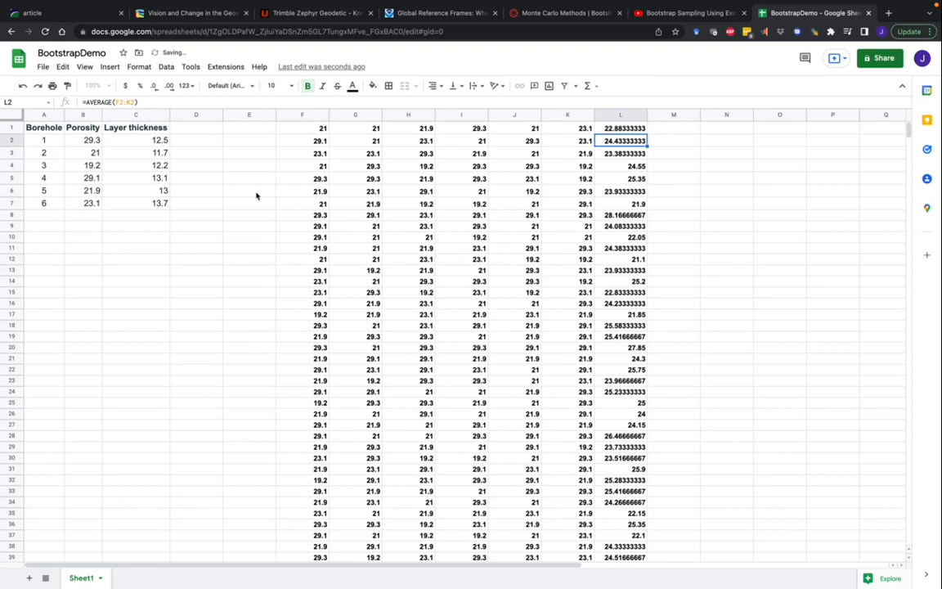
mouse_move(393, 186)
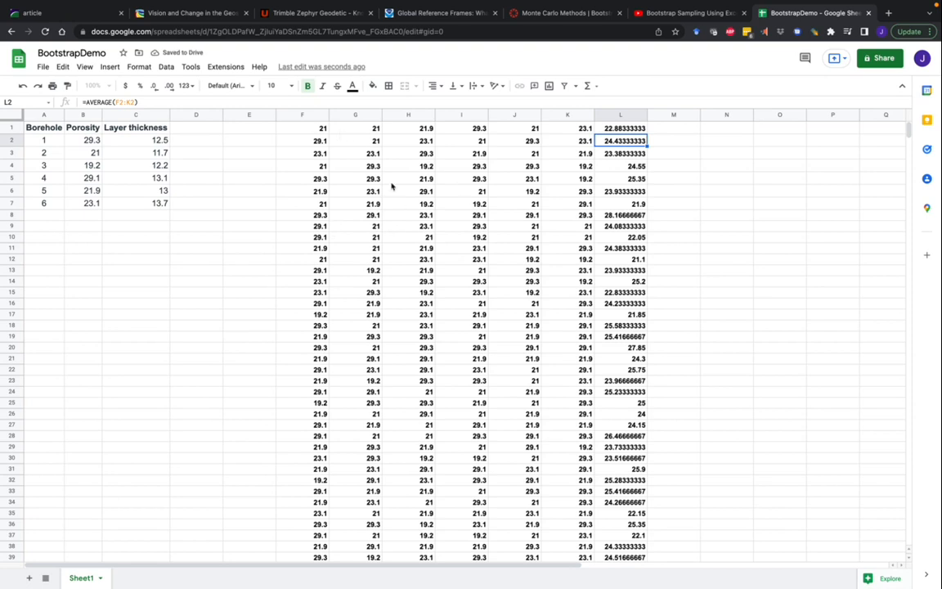
mouse_move(375, 241)
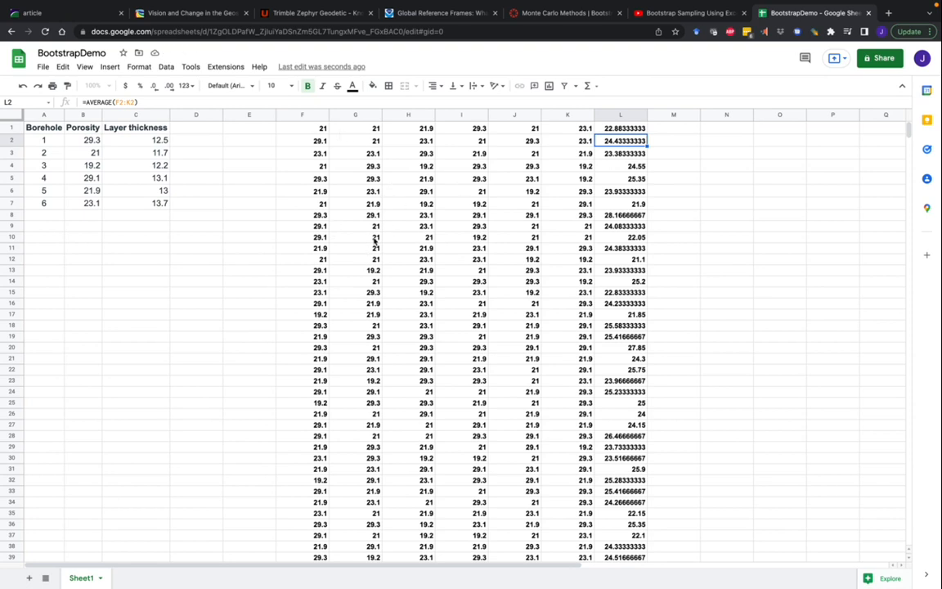
mouse_move(404, 258)
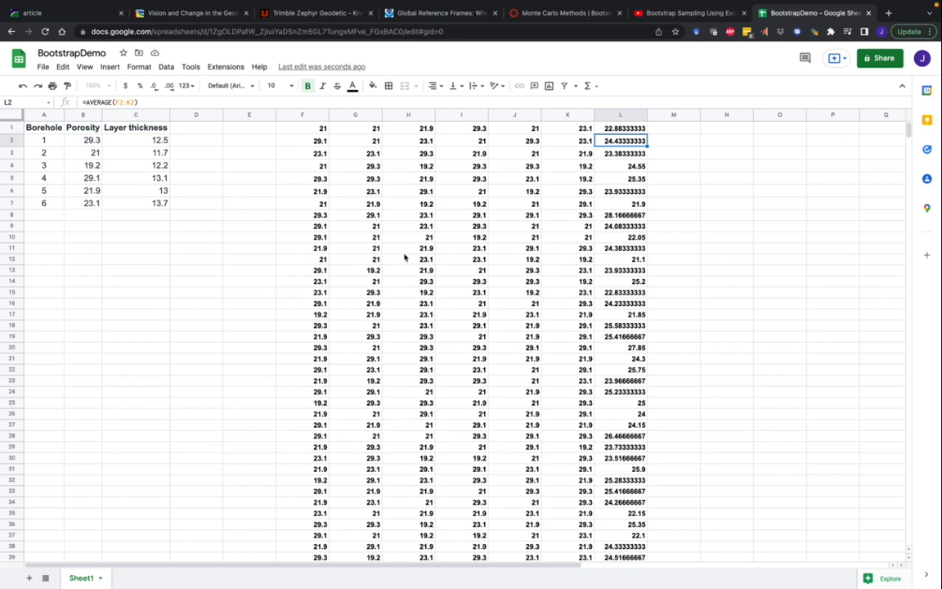
mouse_move(624, 209)
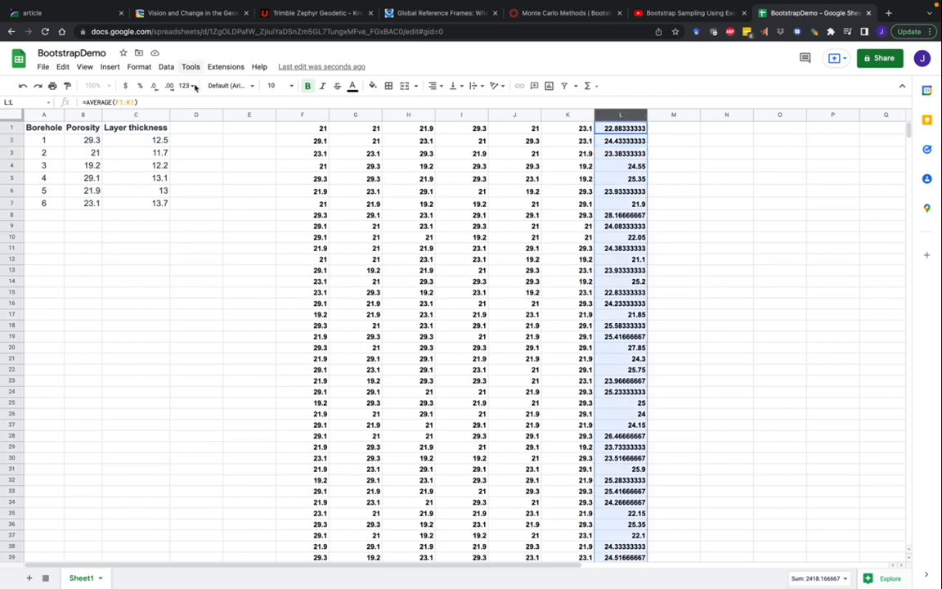
Close the Chart editor, then drag the histogram rightward and resize it
left_click(110, 66)
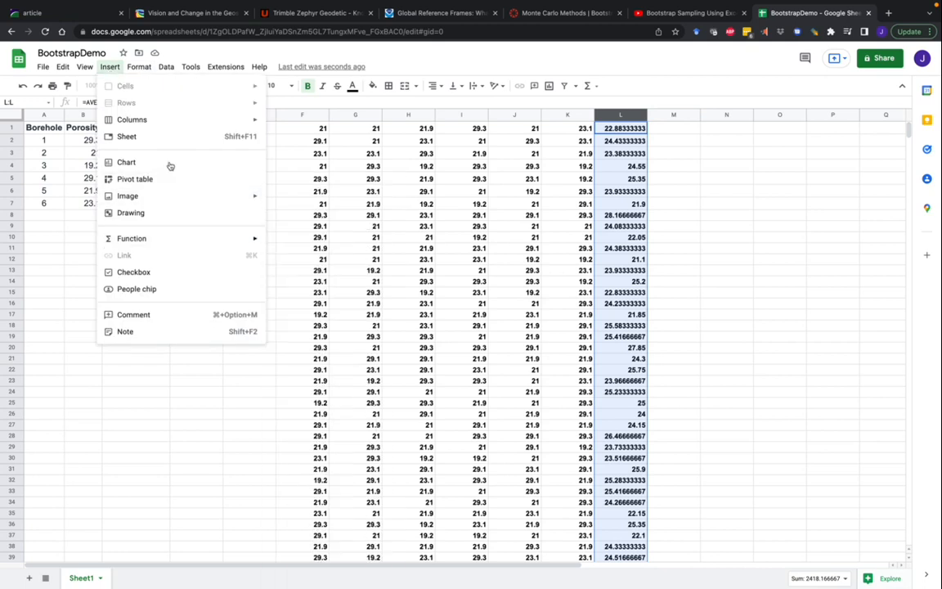
left_click(126, 162)
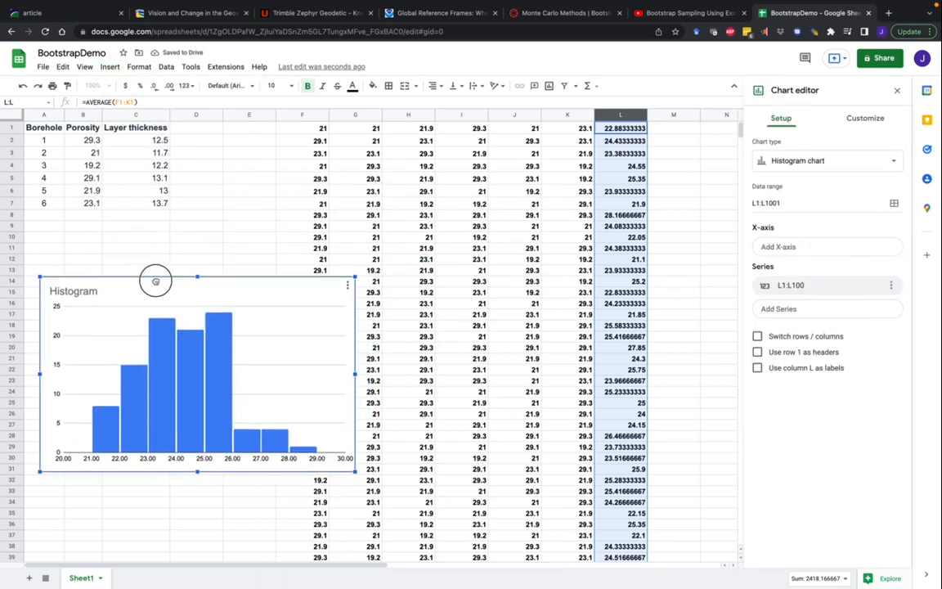
left_click_drag(155, 280, 280, 296)
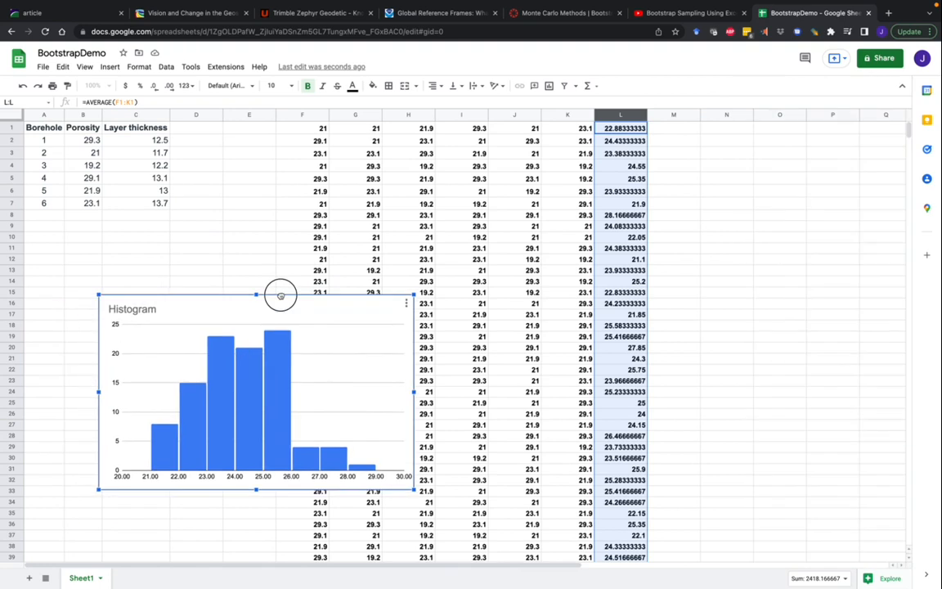
left_click_drag(281, 294, 274, 243)
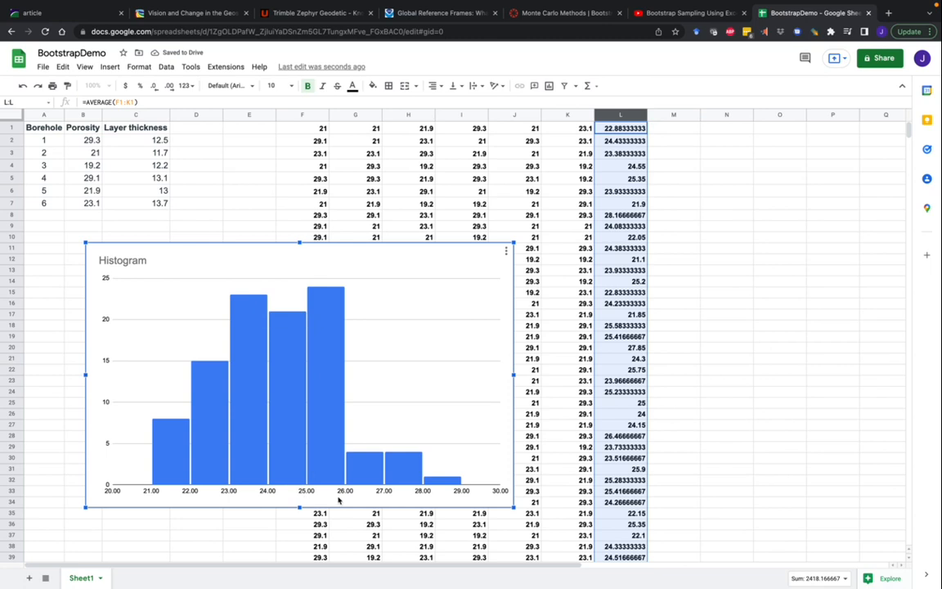
mouse_move(139, 491)
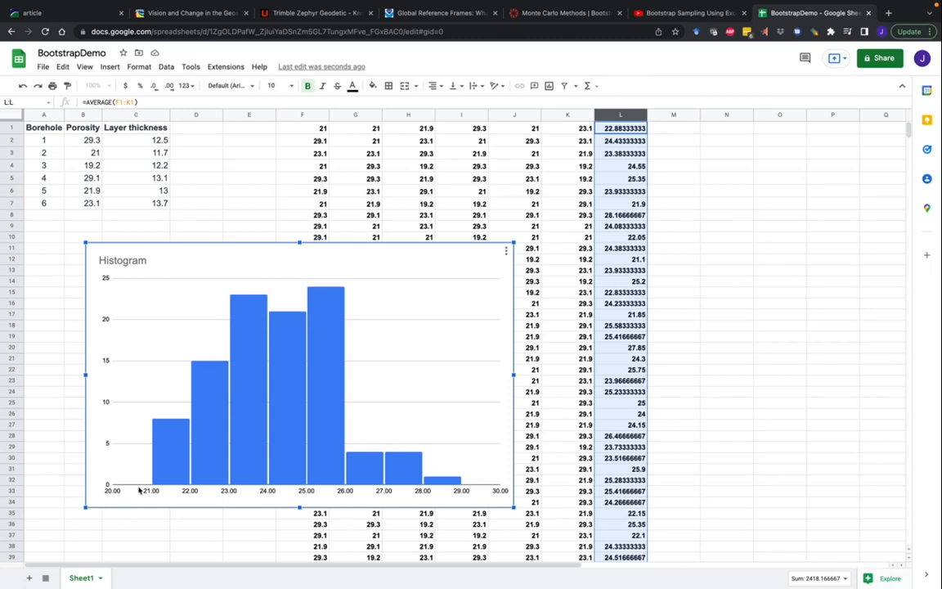
mouse_move(401, 474)
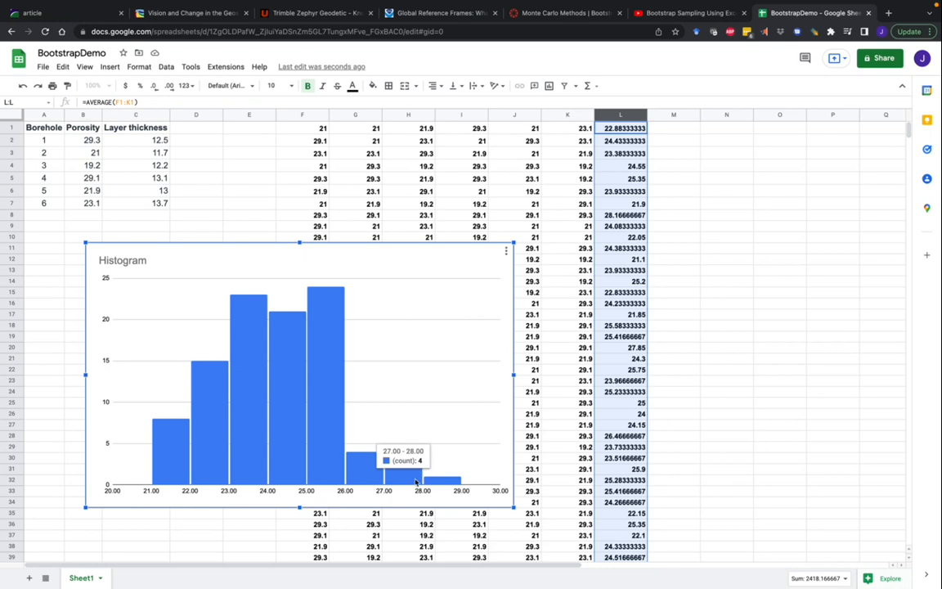
mouse_move(381, 365)
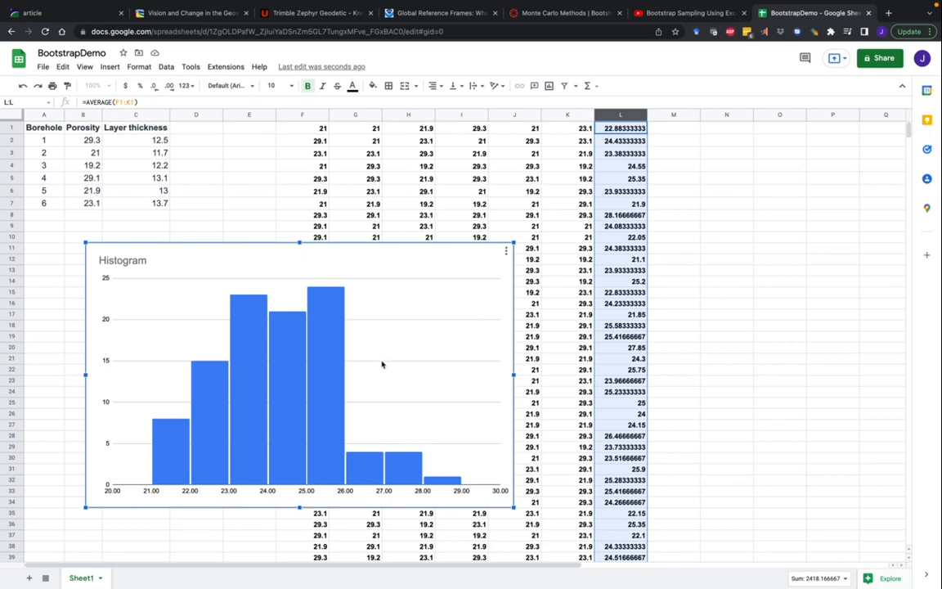
mouse_move(365, 301)
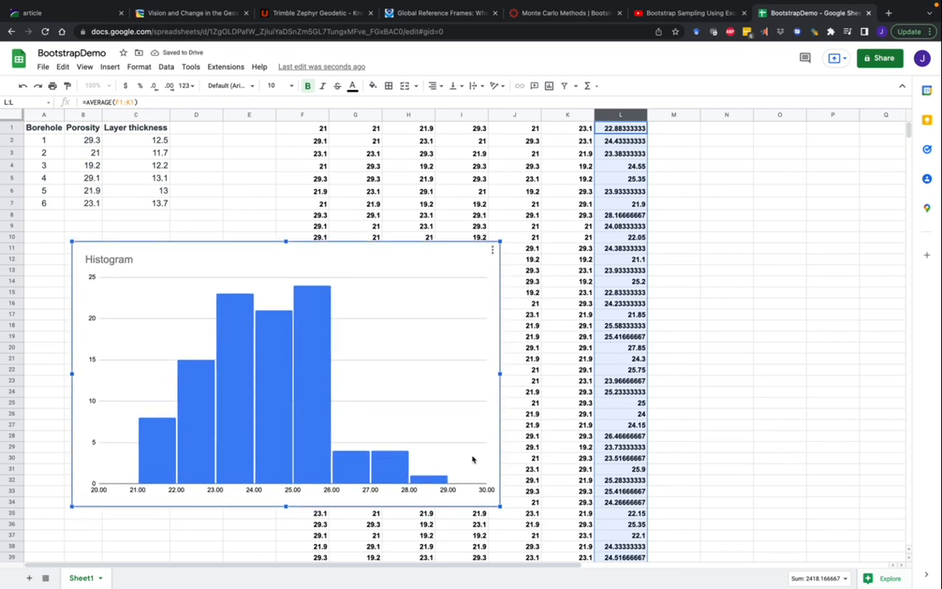
mouse_move(451, 447)
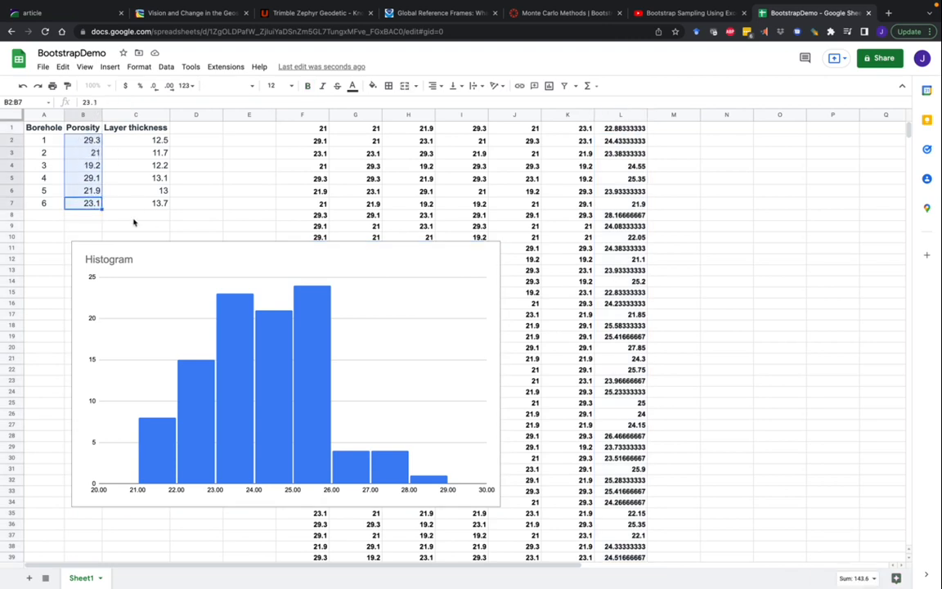
left_click(135, 215)
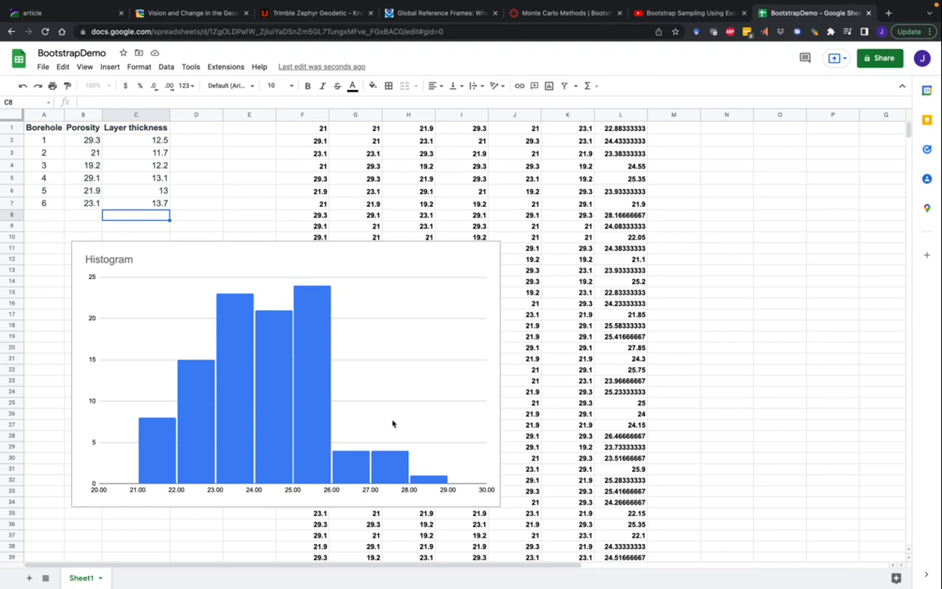
mouse_move(73, 143)
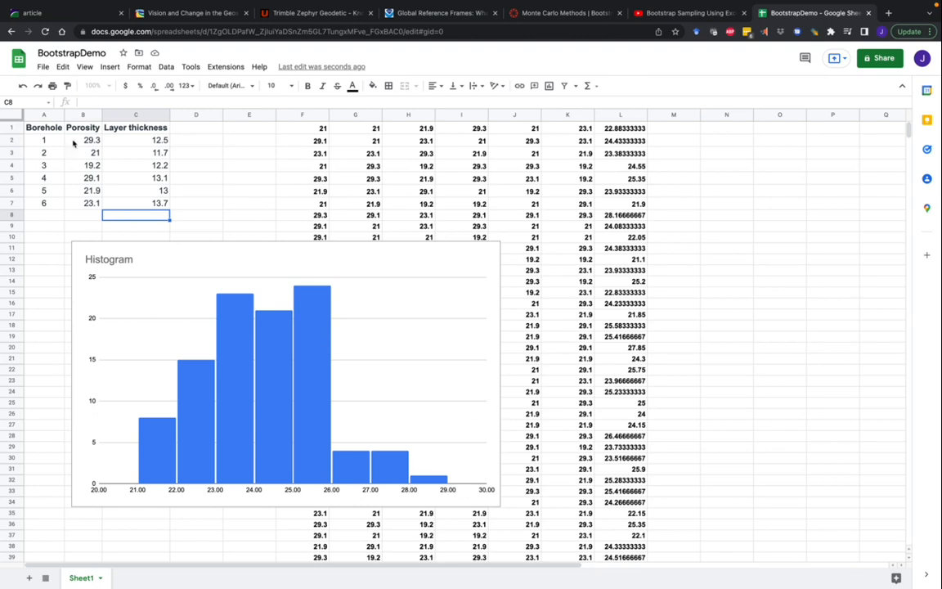
mouse_move(356, 214)
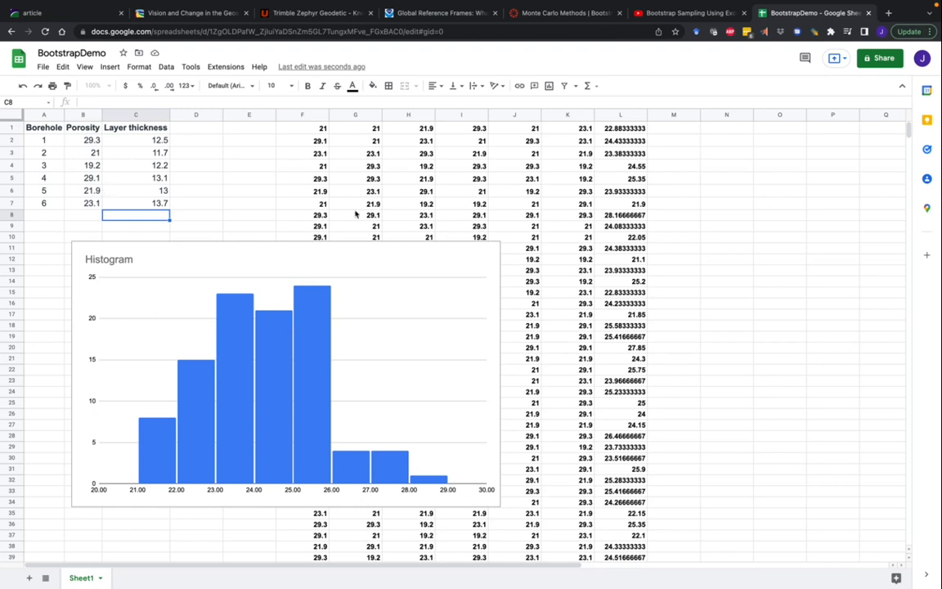
mouse_move(318, 227)
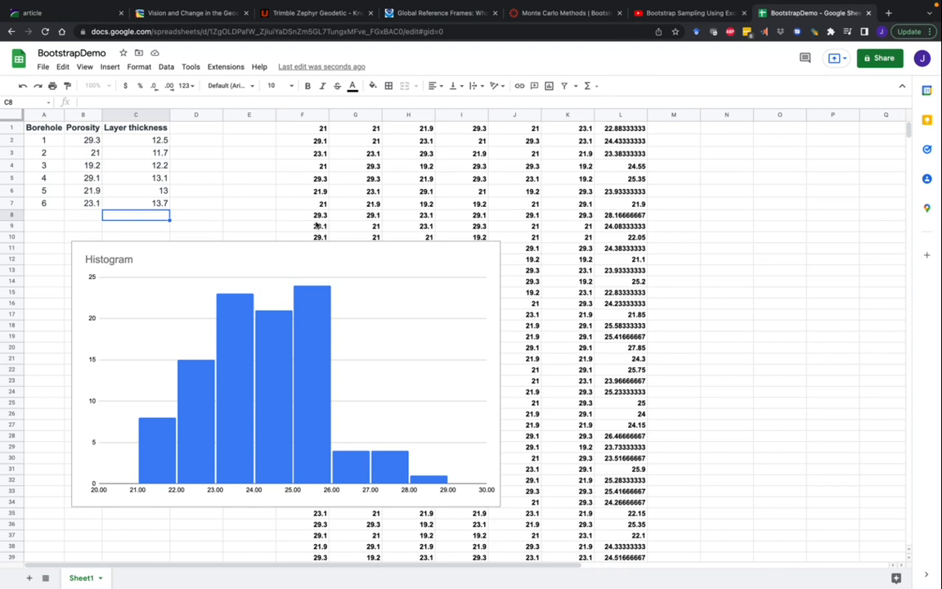
mouse_move(320, 227)
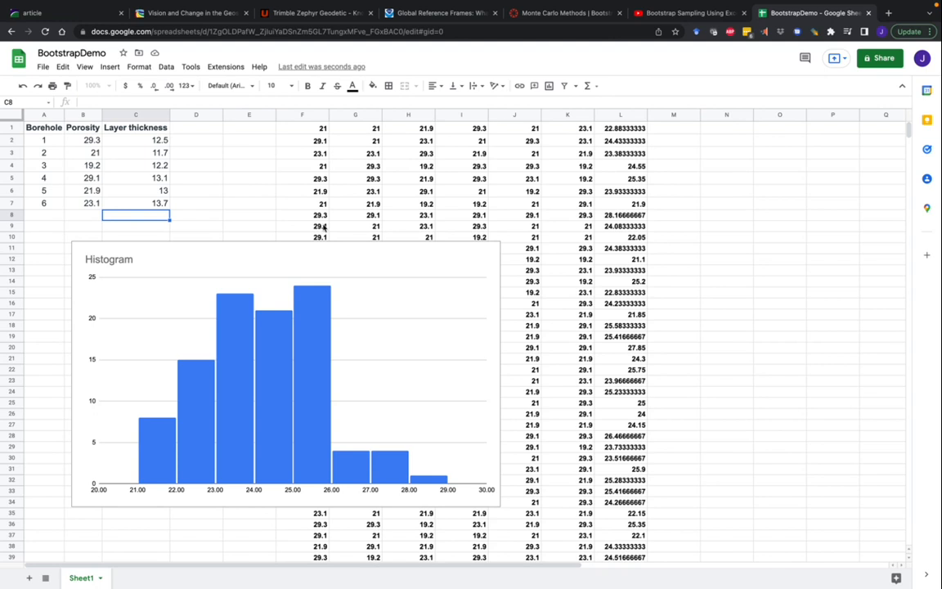
mouse_move(405, 301)
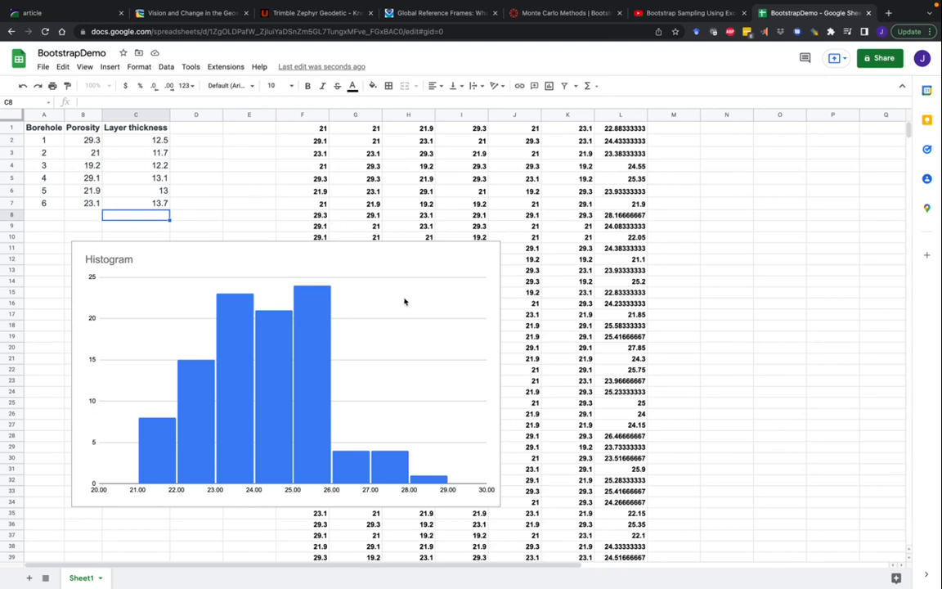
mouse_move(355, 301)
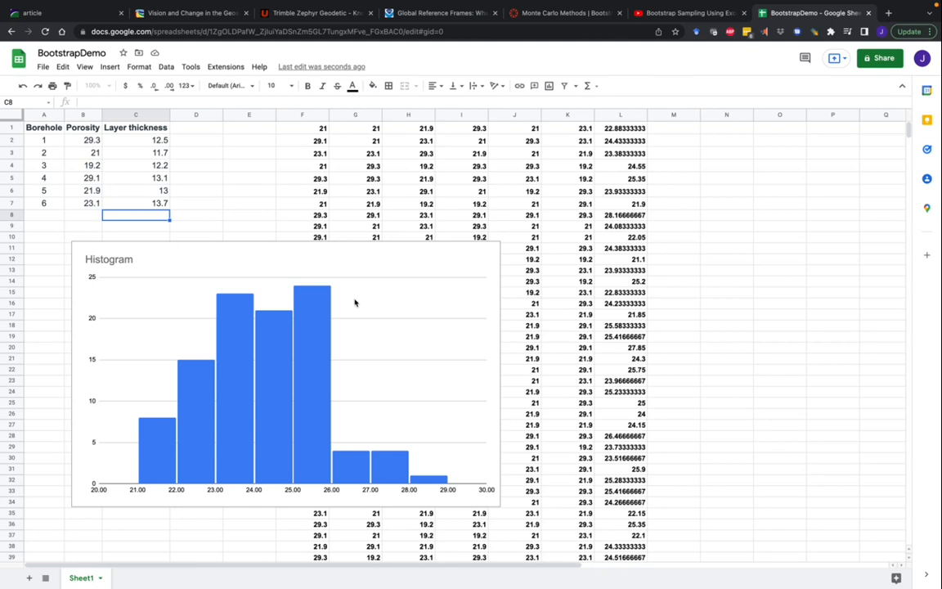
mouse_move(503, 385)
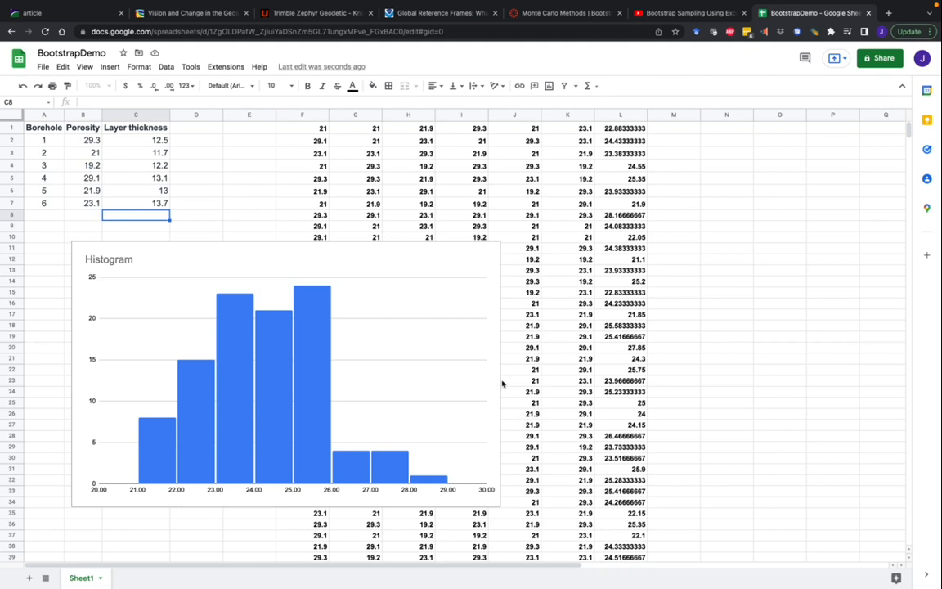
mouse_move(262, 292)
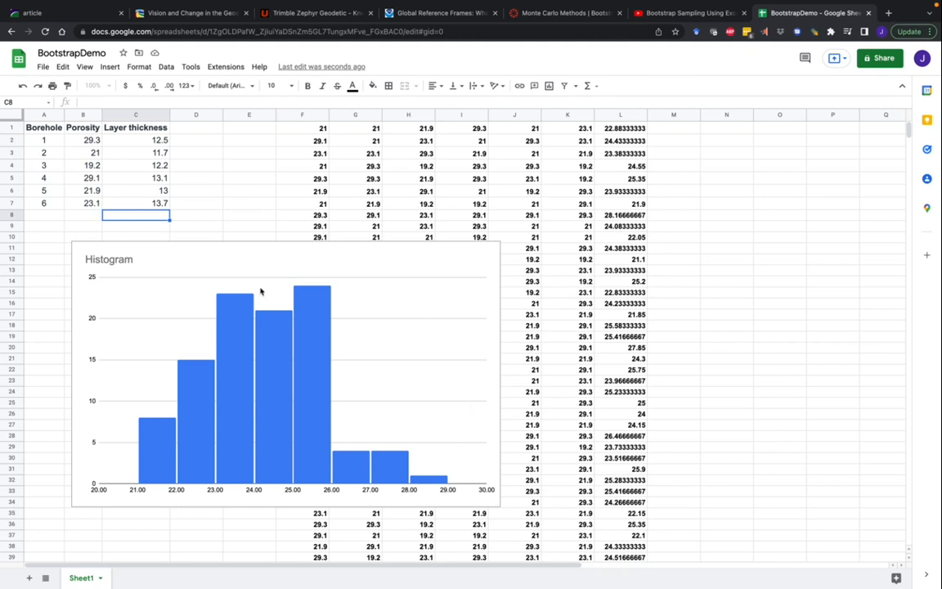
mouse_move(460, 496)
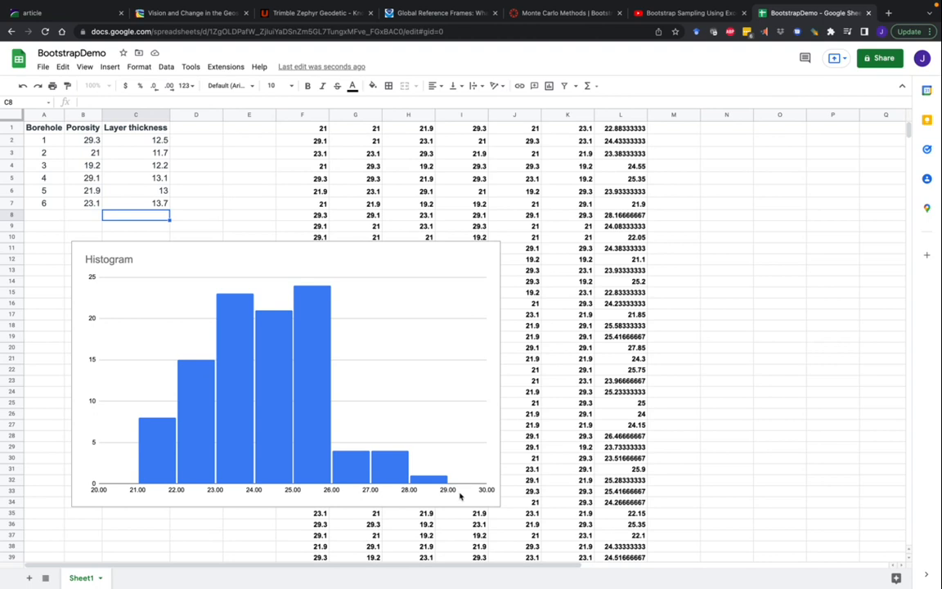
mouse_move(458, 497)
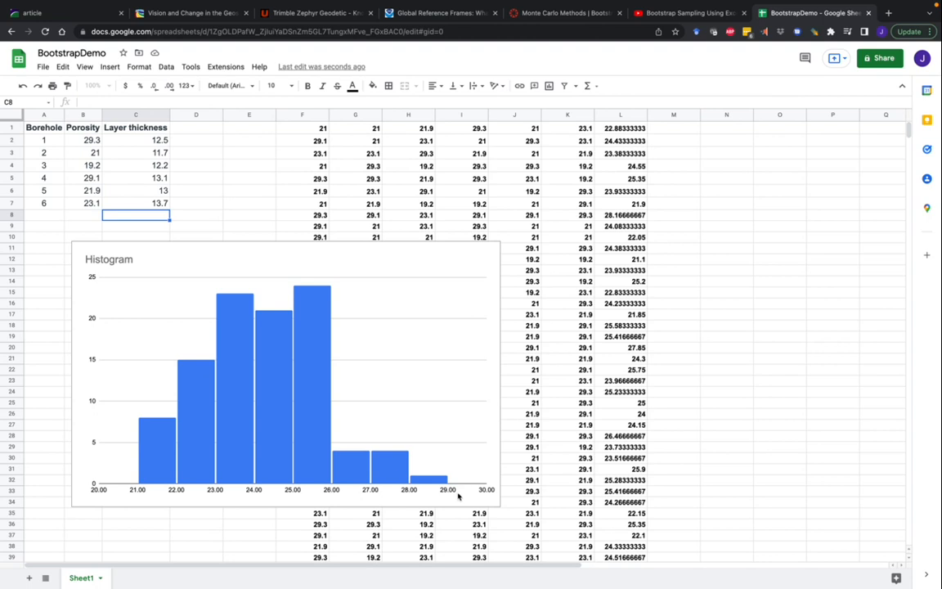
mouse_move(469, 489)
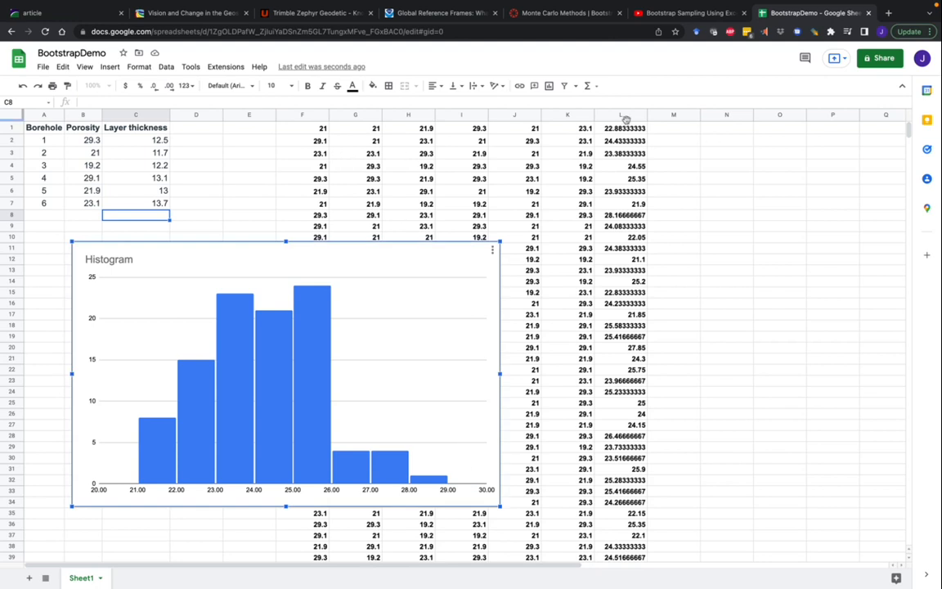
mouse_move(260, 361)
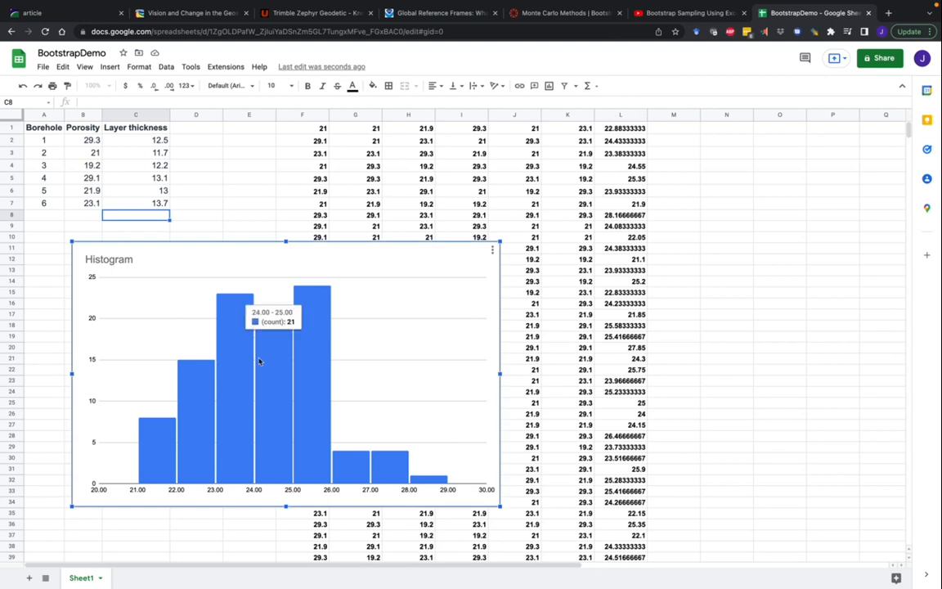
mouse_move(492, 438)
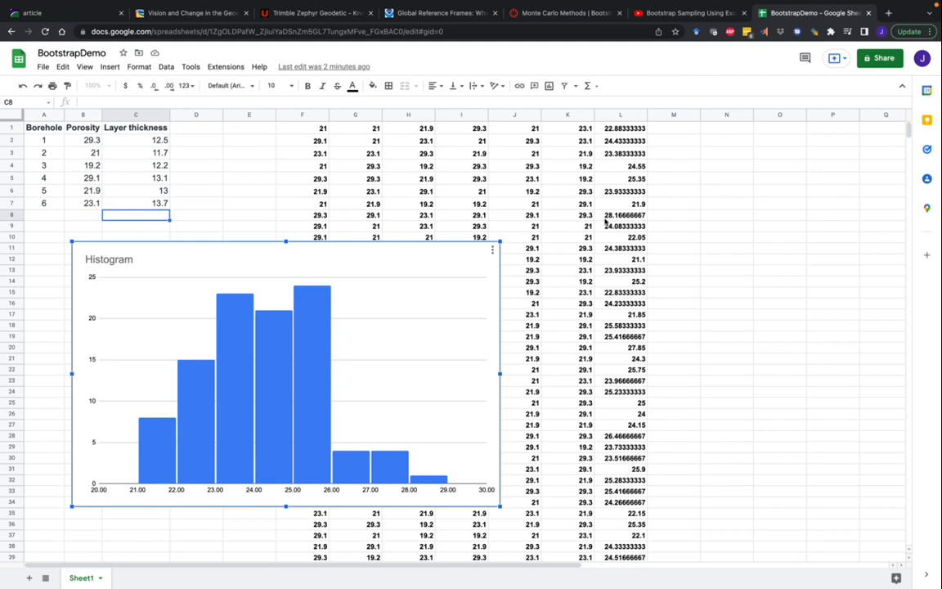
mouse_move(481, 326)
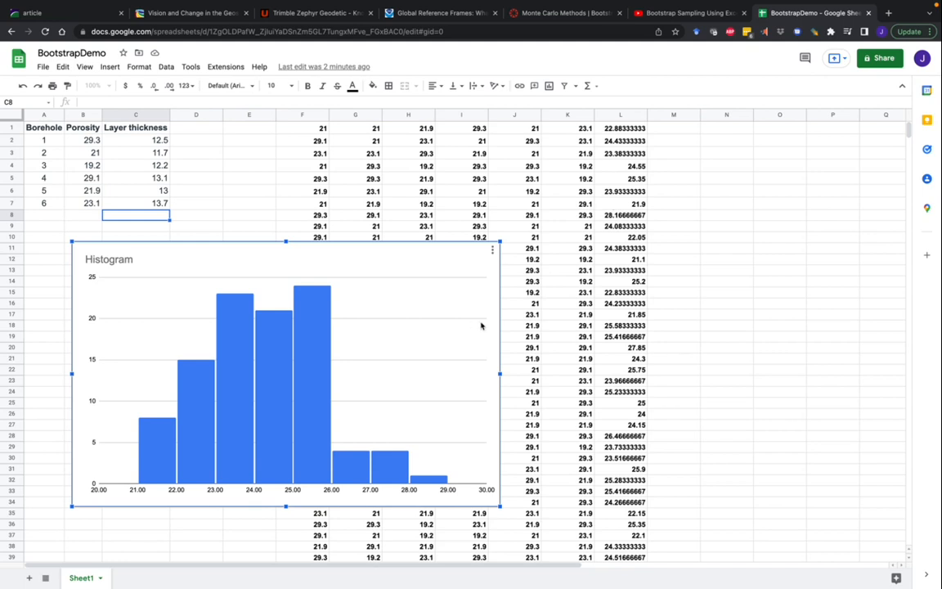
mouse_move(476, 342)
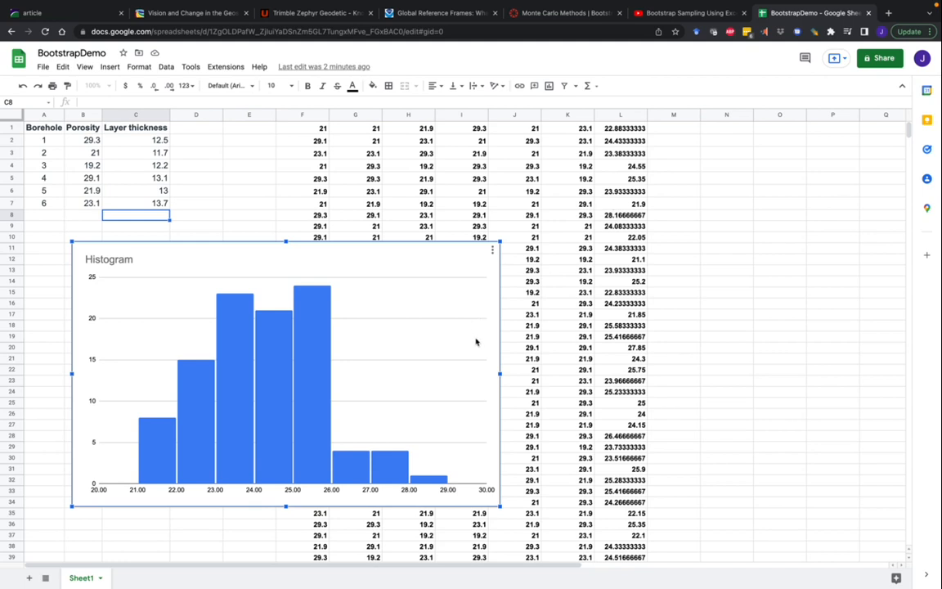